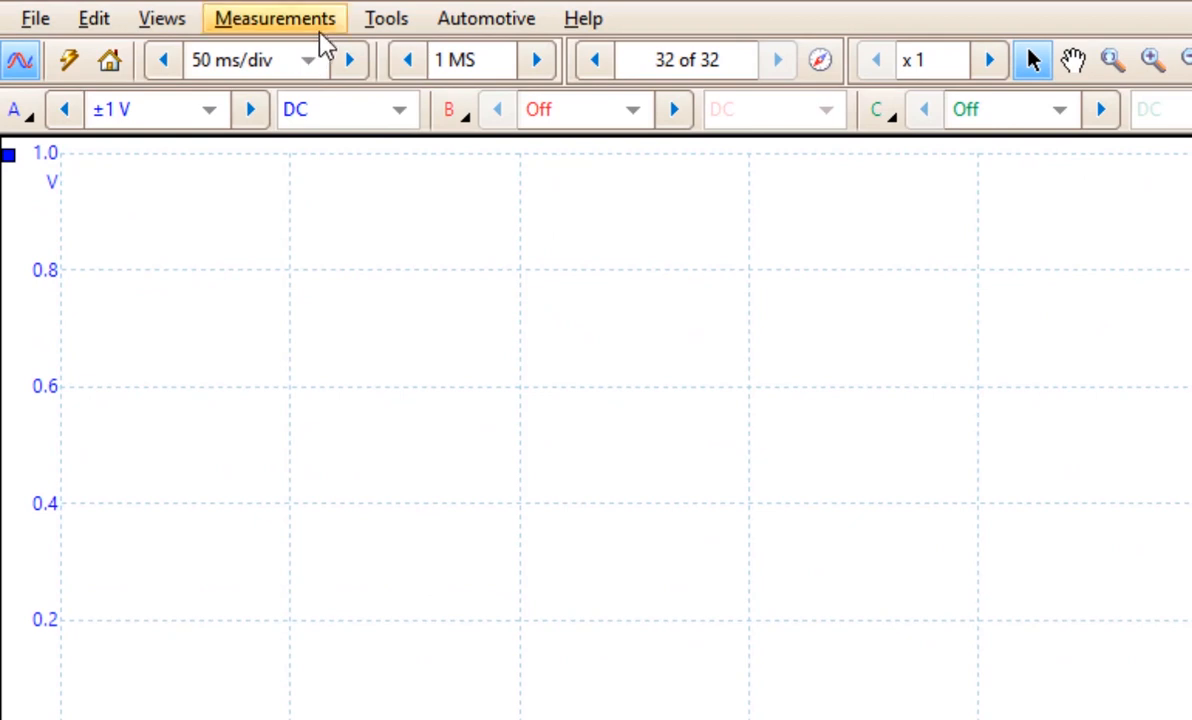
Step: Configure a new channel A Duty Cycle measurement restricted to the section between rulers
left_click(274, 18)
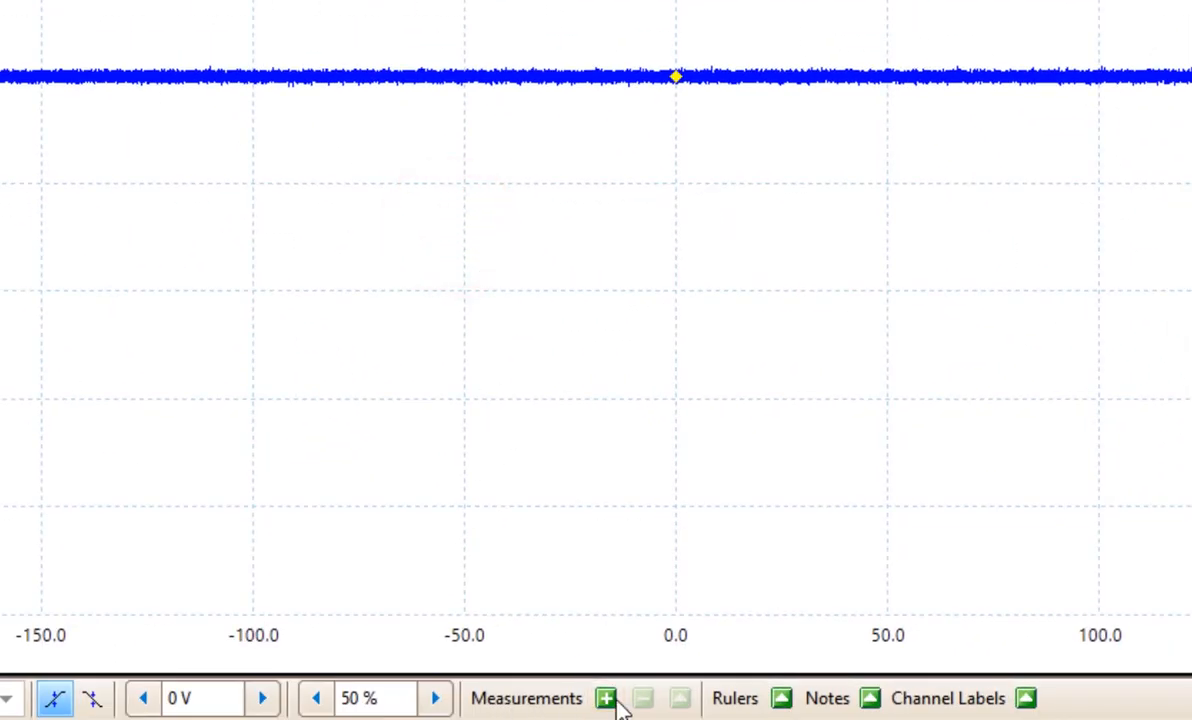
left_click(604, 698)
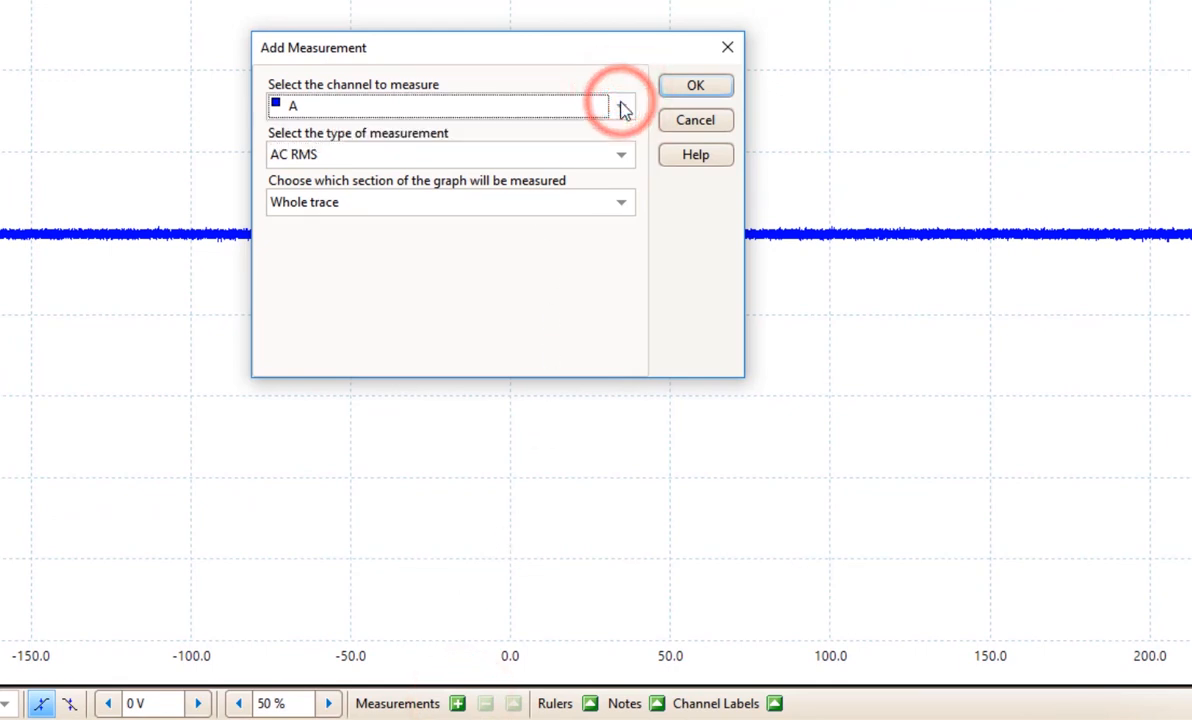
left_click(620, 154)
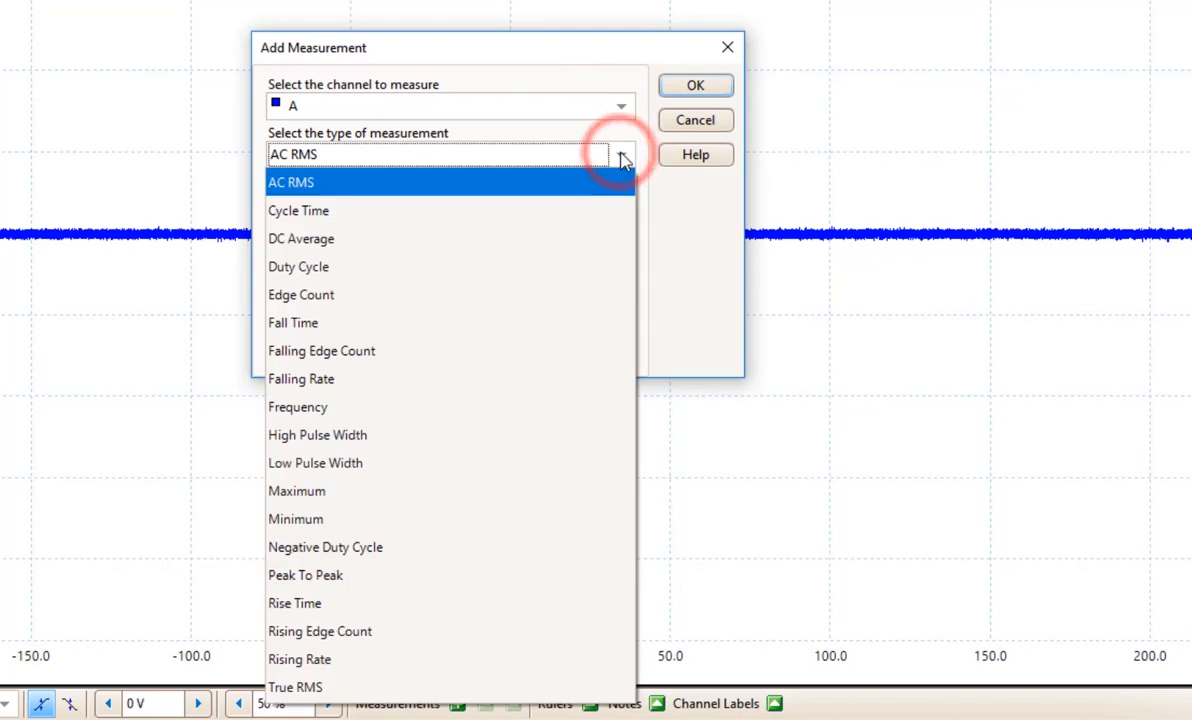
mouse_move(352, 472)
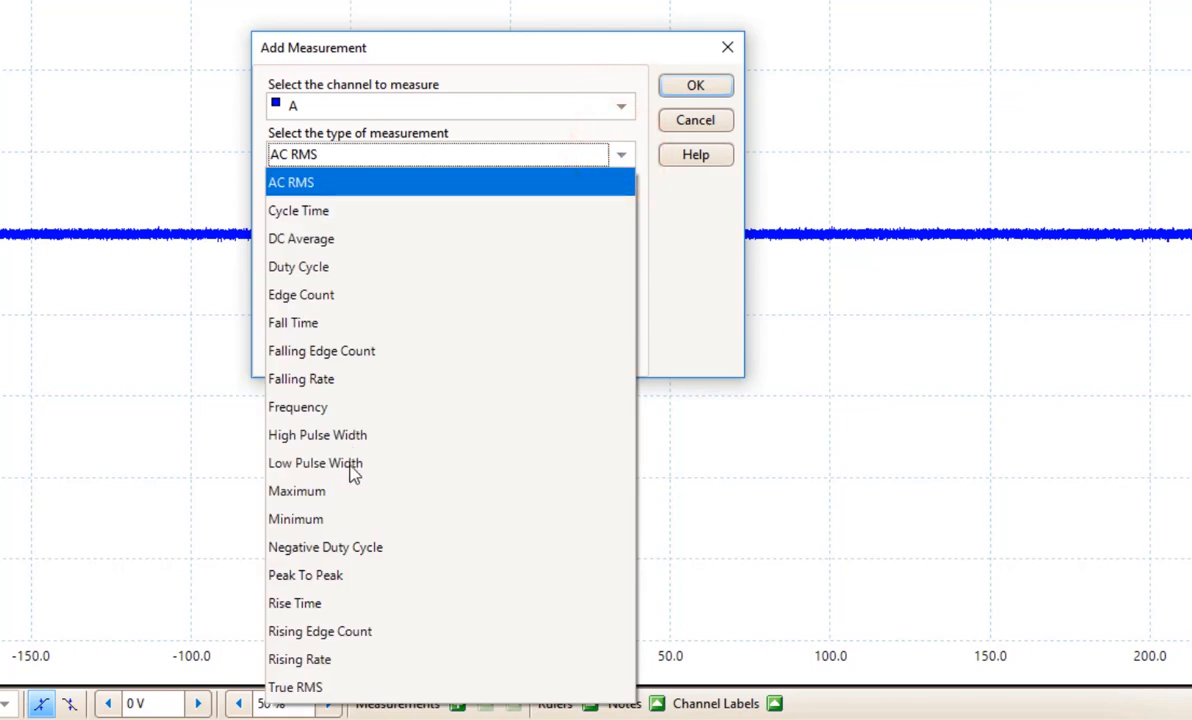
mouse_move(304, 414)
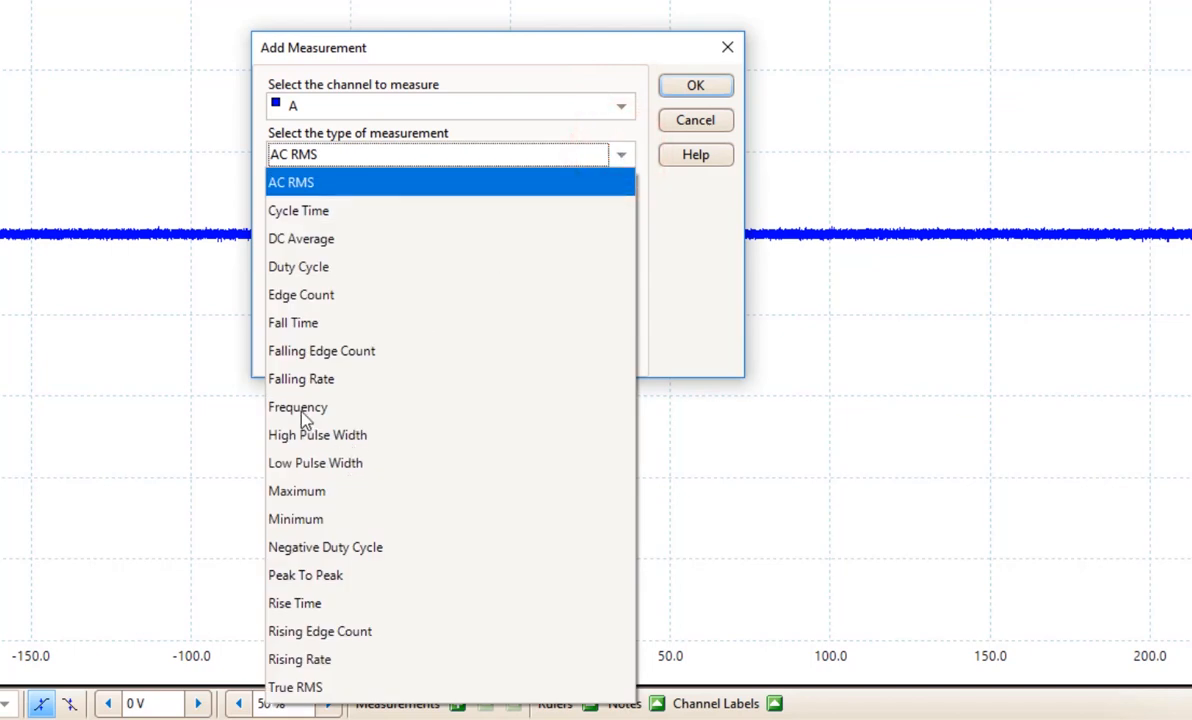
left_click(298, 266)
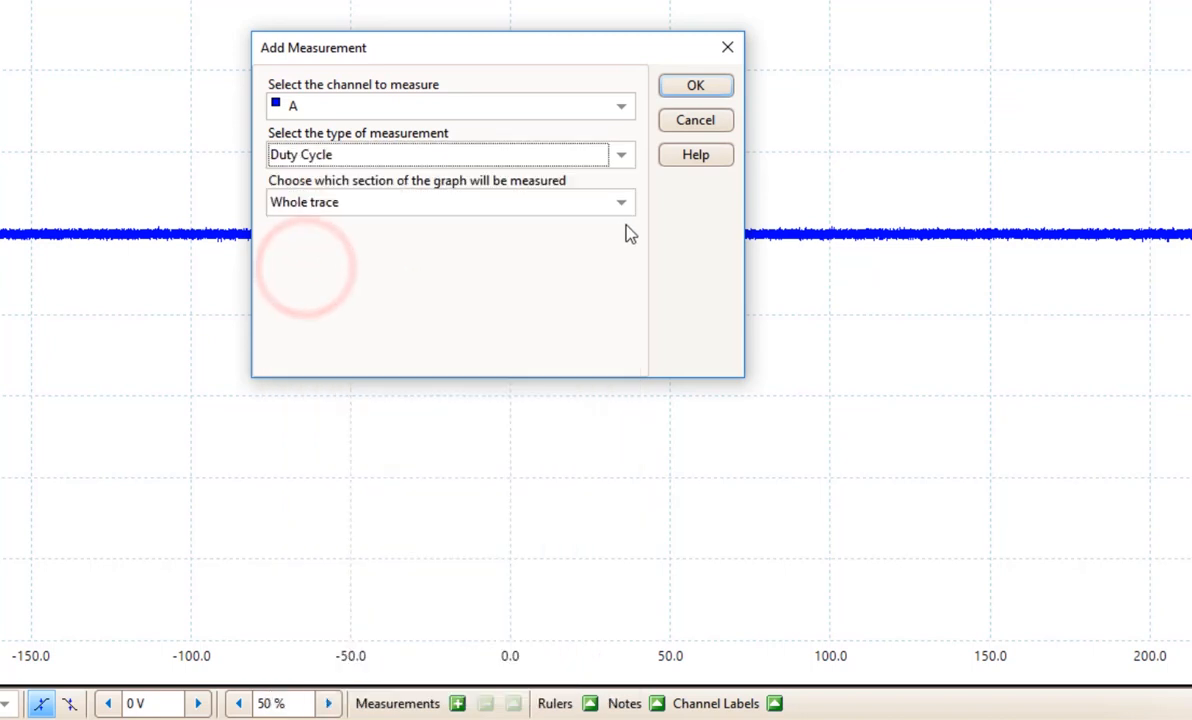
left_click(620, 202)
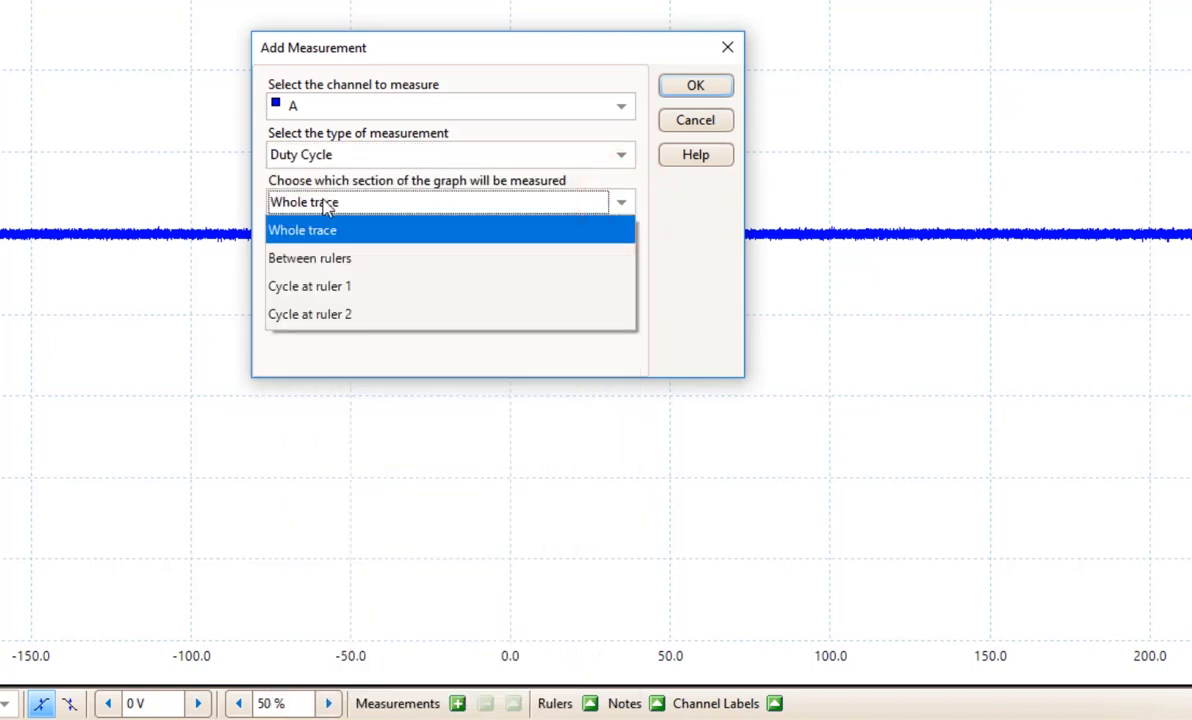
left_click(308, 256)
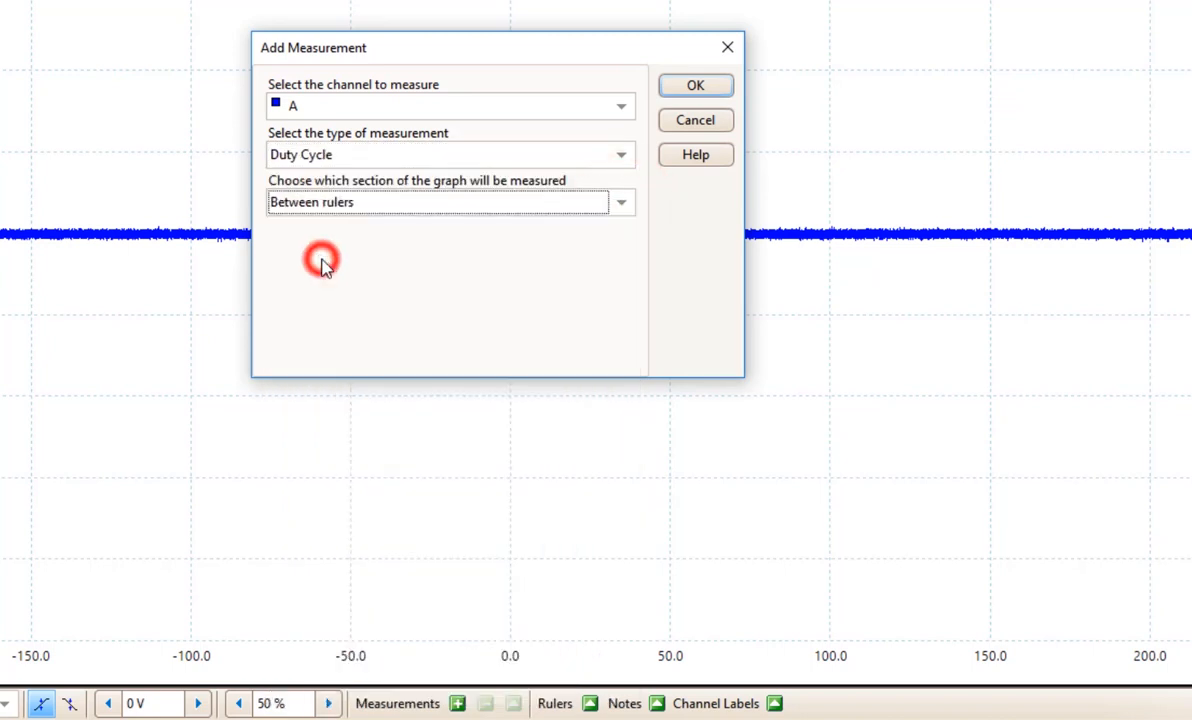
mouse_move(390, 216)
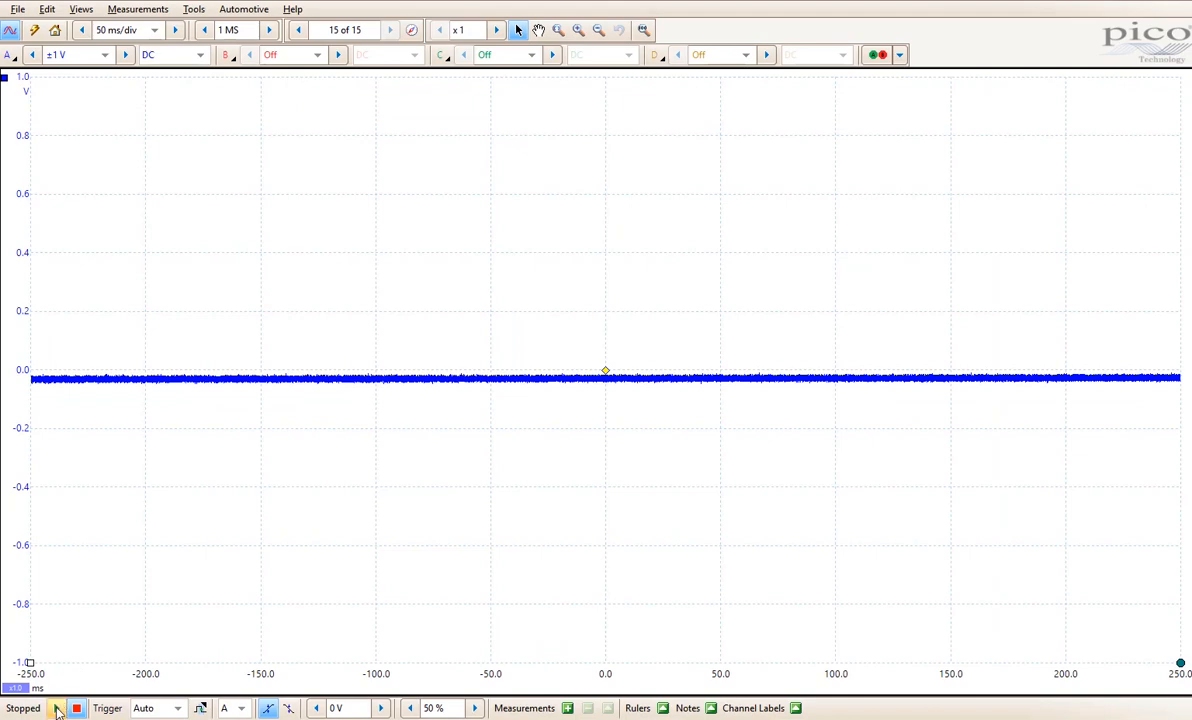
Step: Start capture and add a whole-trace Frequency measurement on channel A
left_click(56, 708)
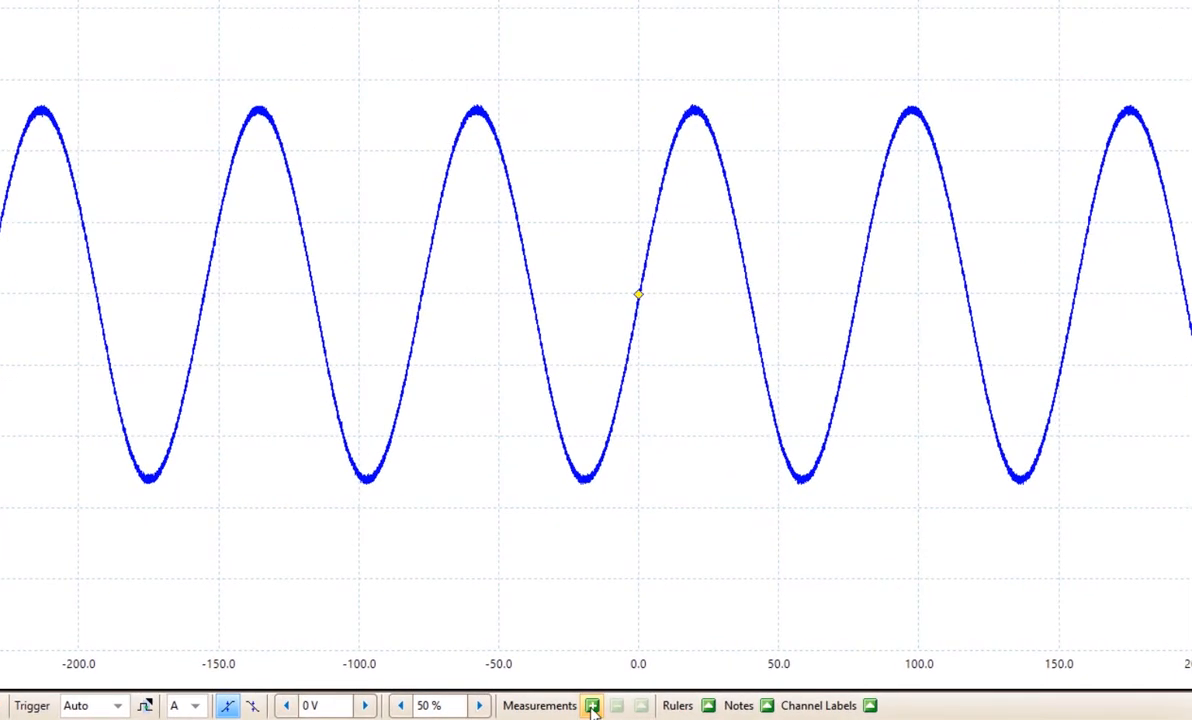
left_click(592, 704)
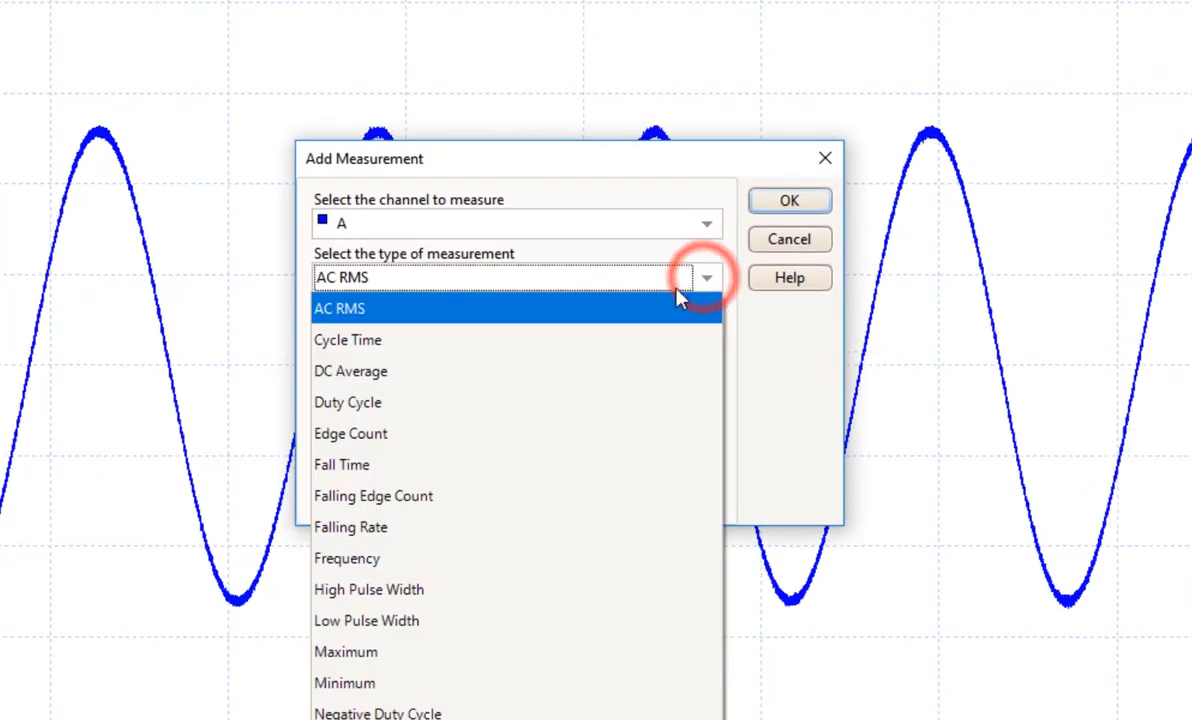
mouse_move(358, 564)
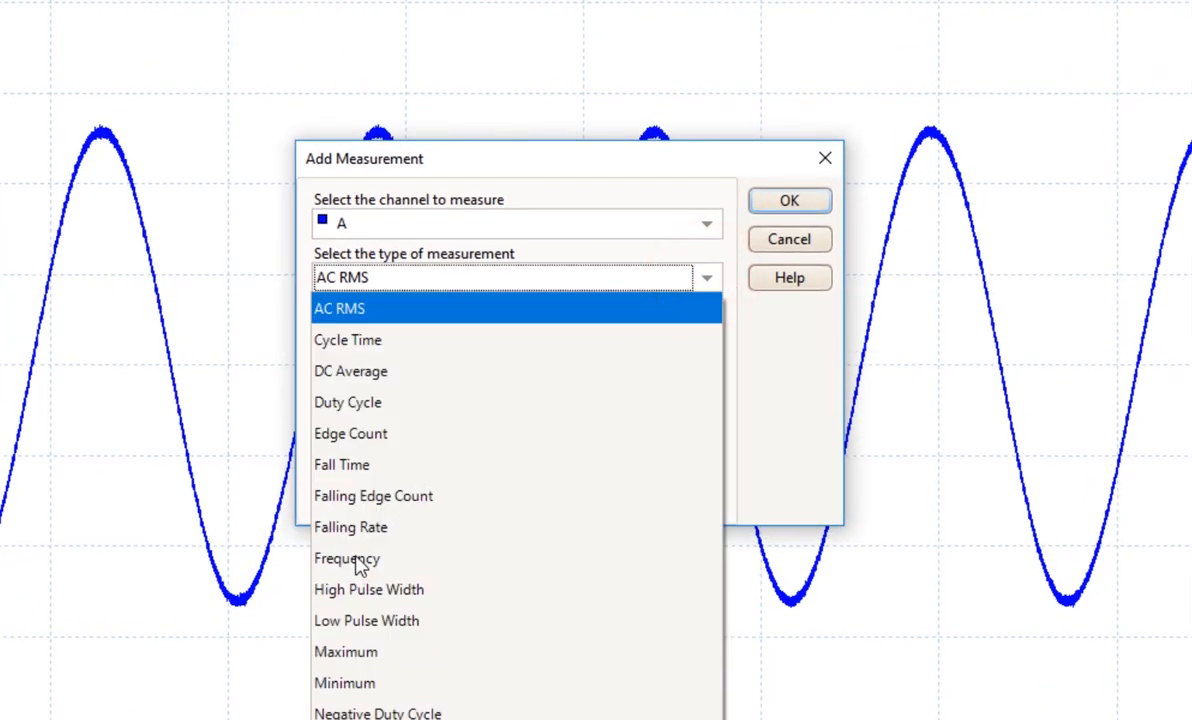
left_click(348, 558)
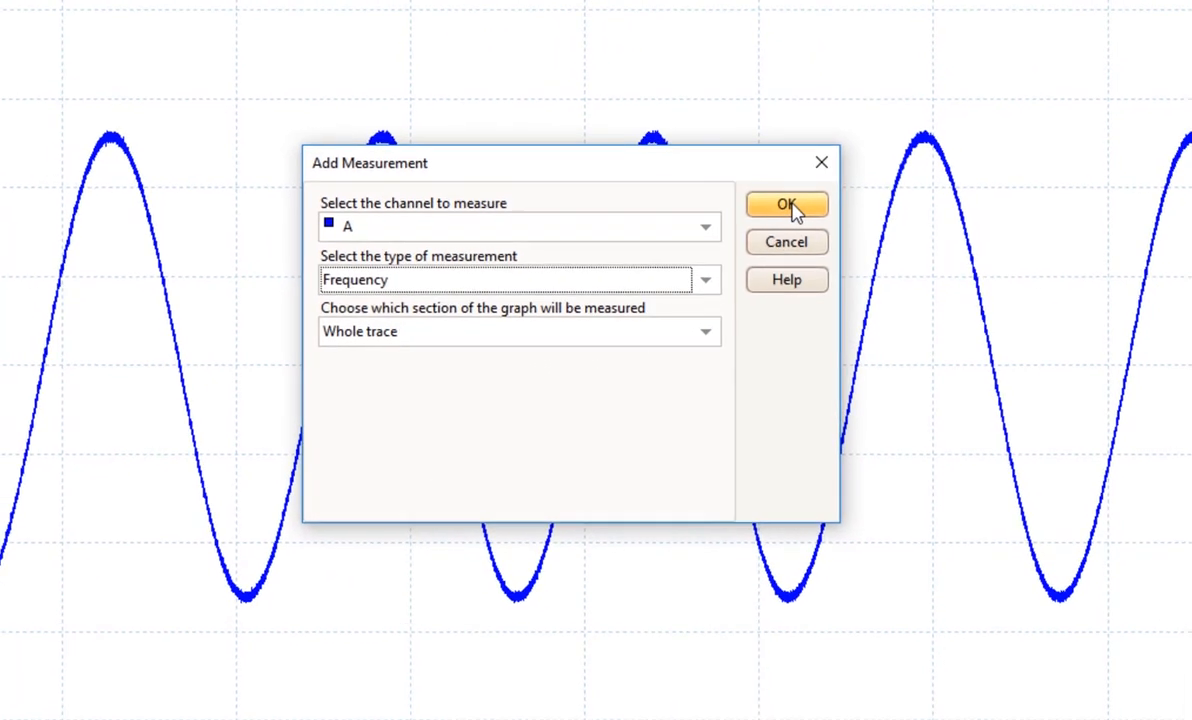
left_click(786, 204)
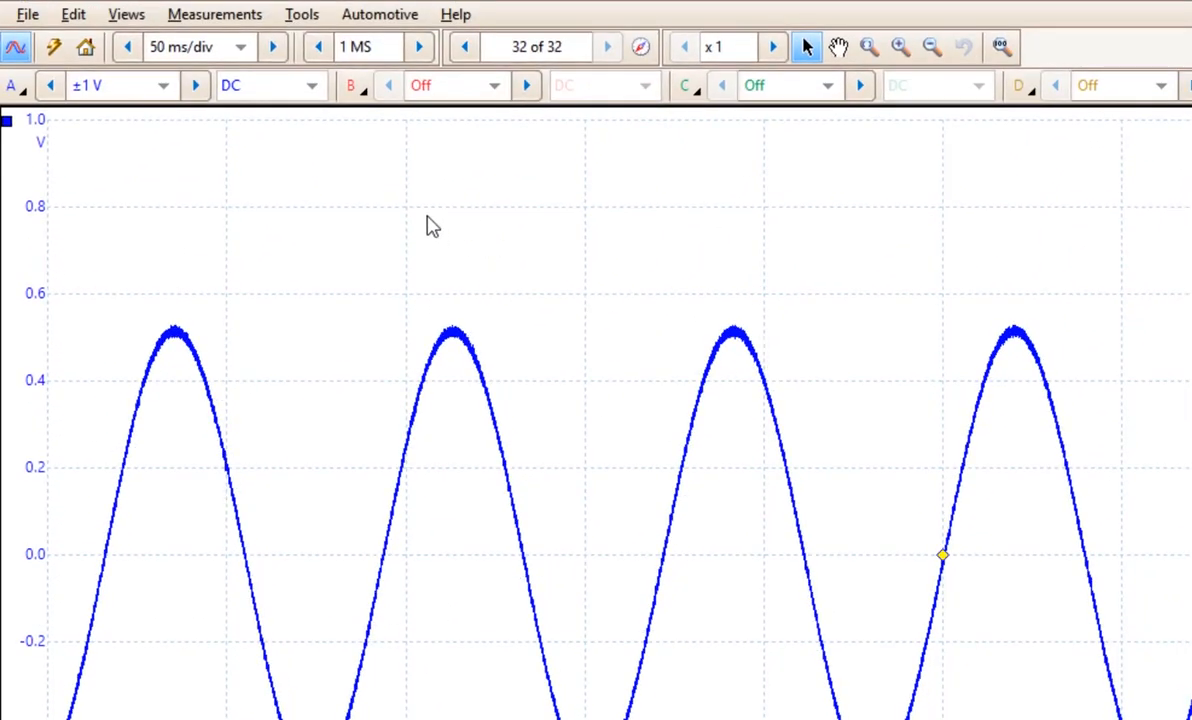
Step: Switch channel A's input mode to Frequency and step through the range control
left_click(312, 84)
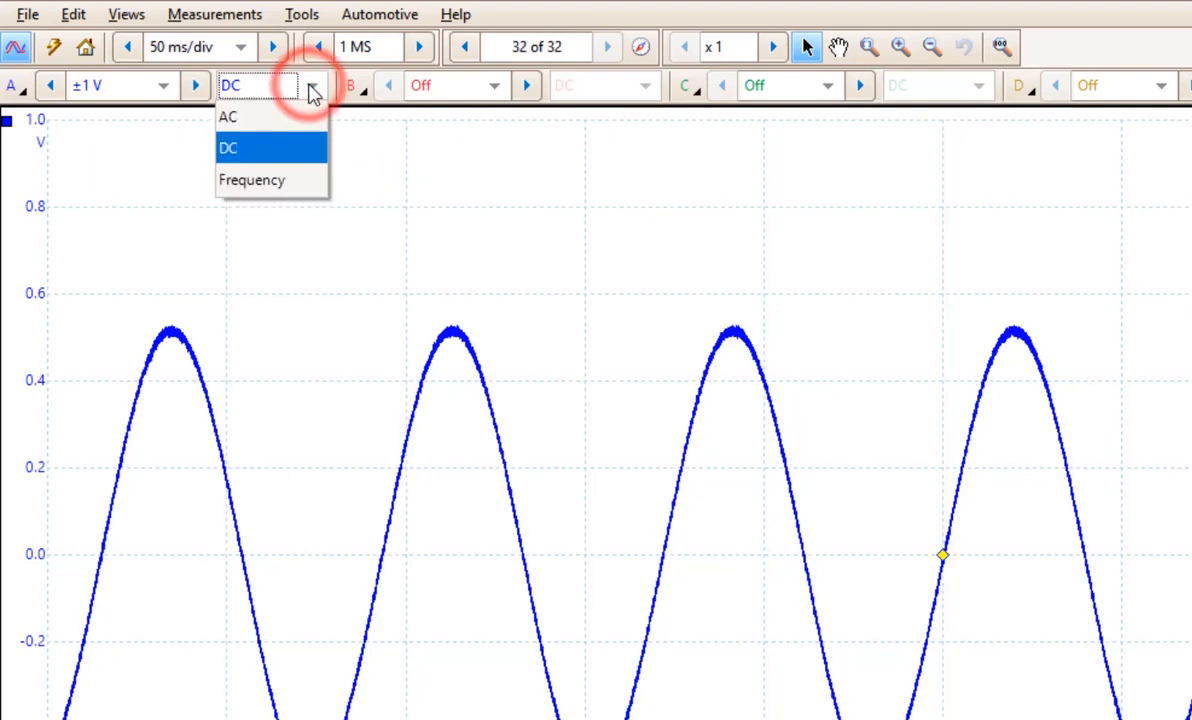
left_click(252, 180)
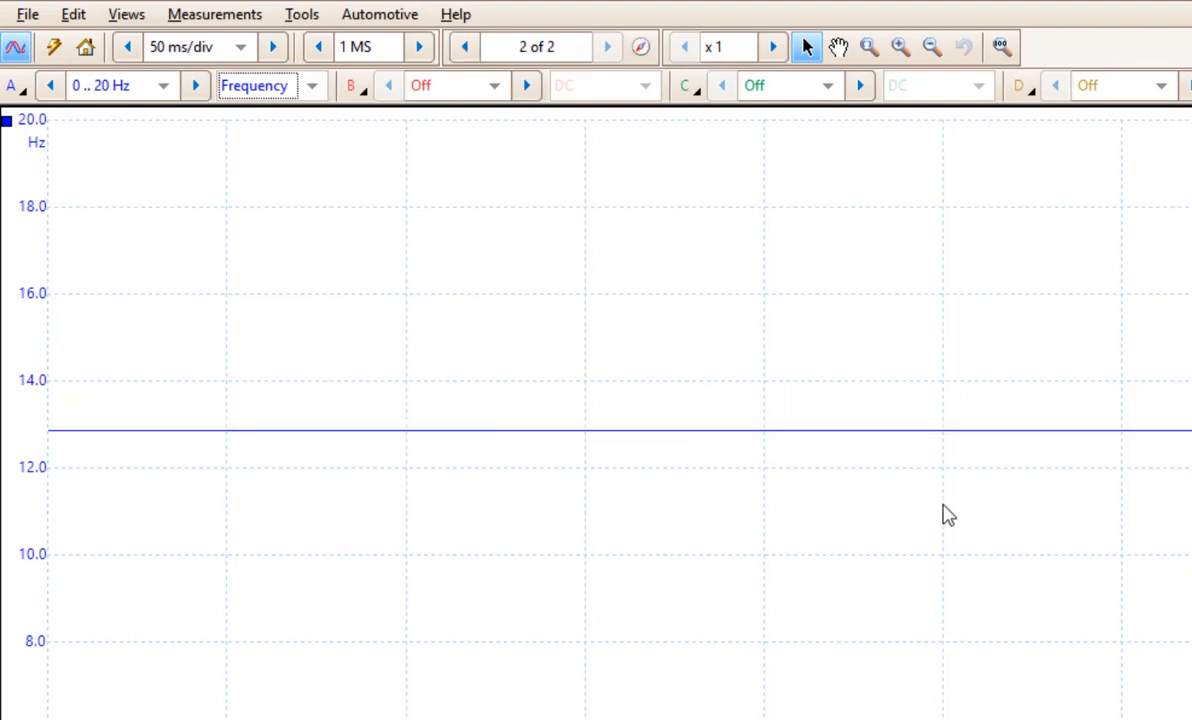
left_click(608, 48)
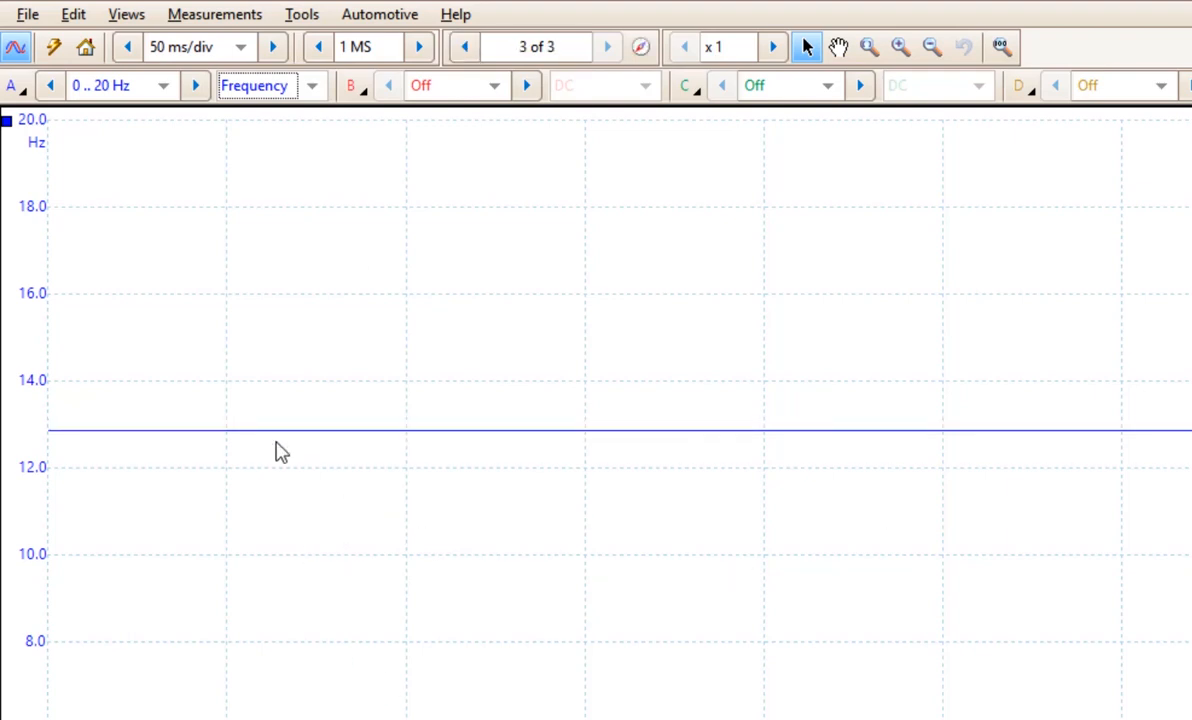
left_click(608, 48)
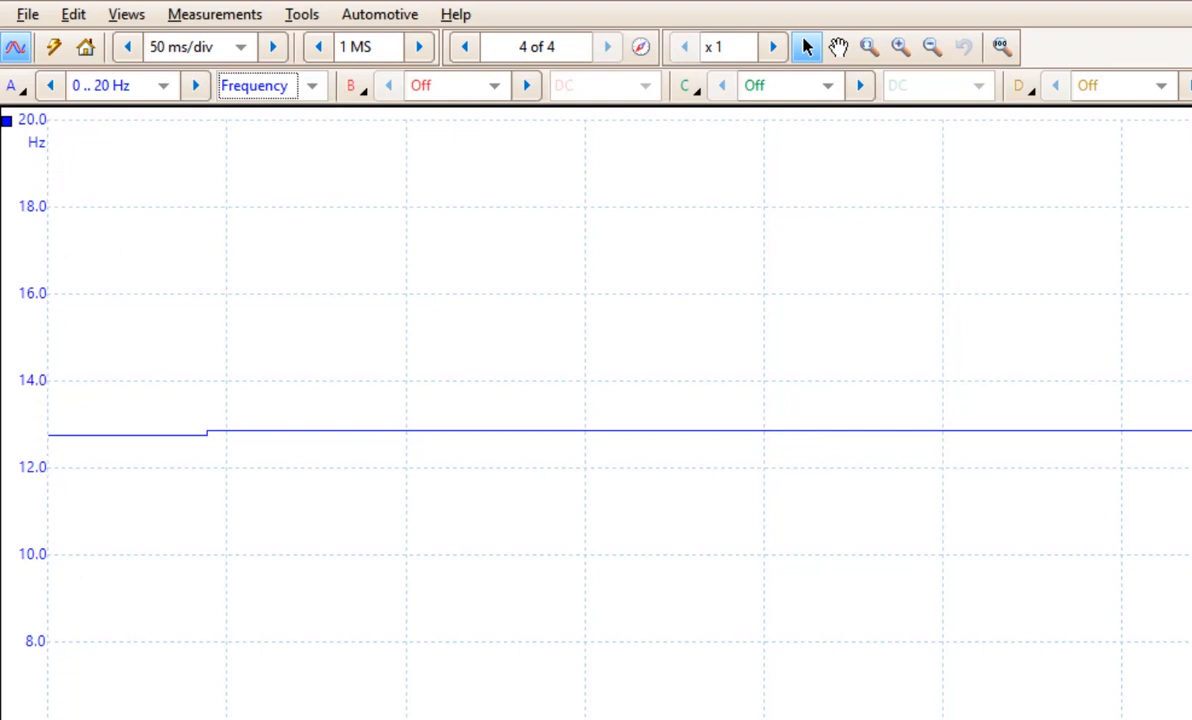
left_click(608, 48)
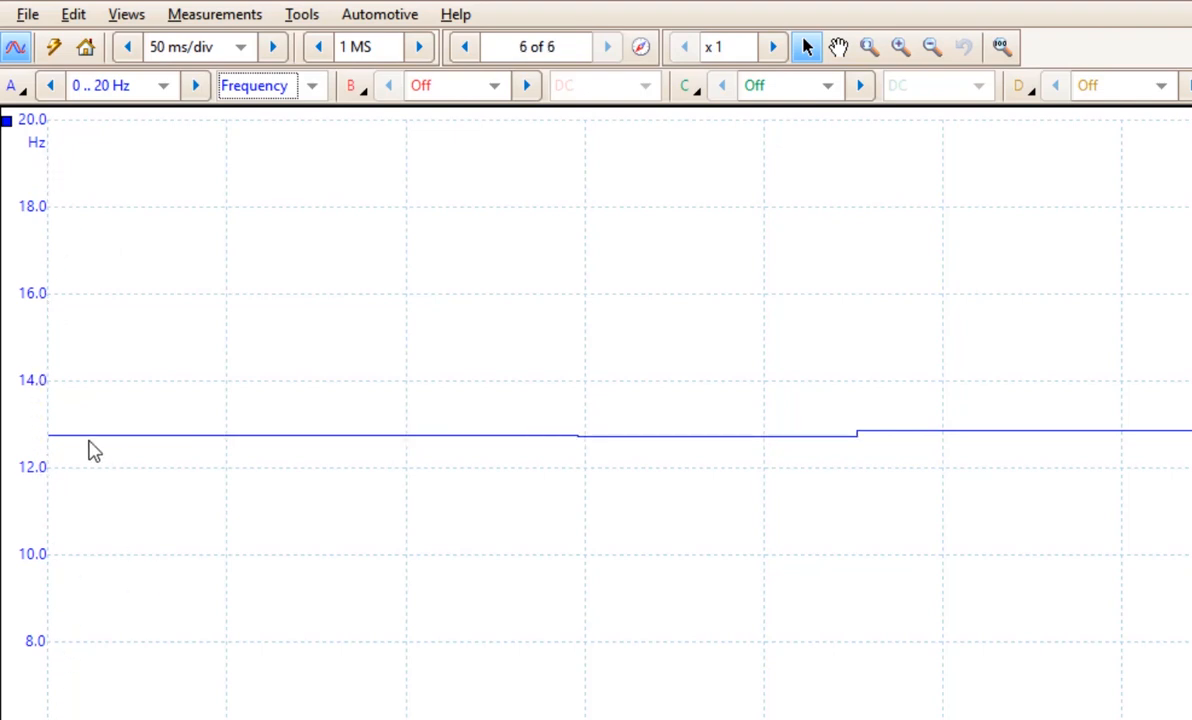
left_click(608, 48)
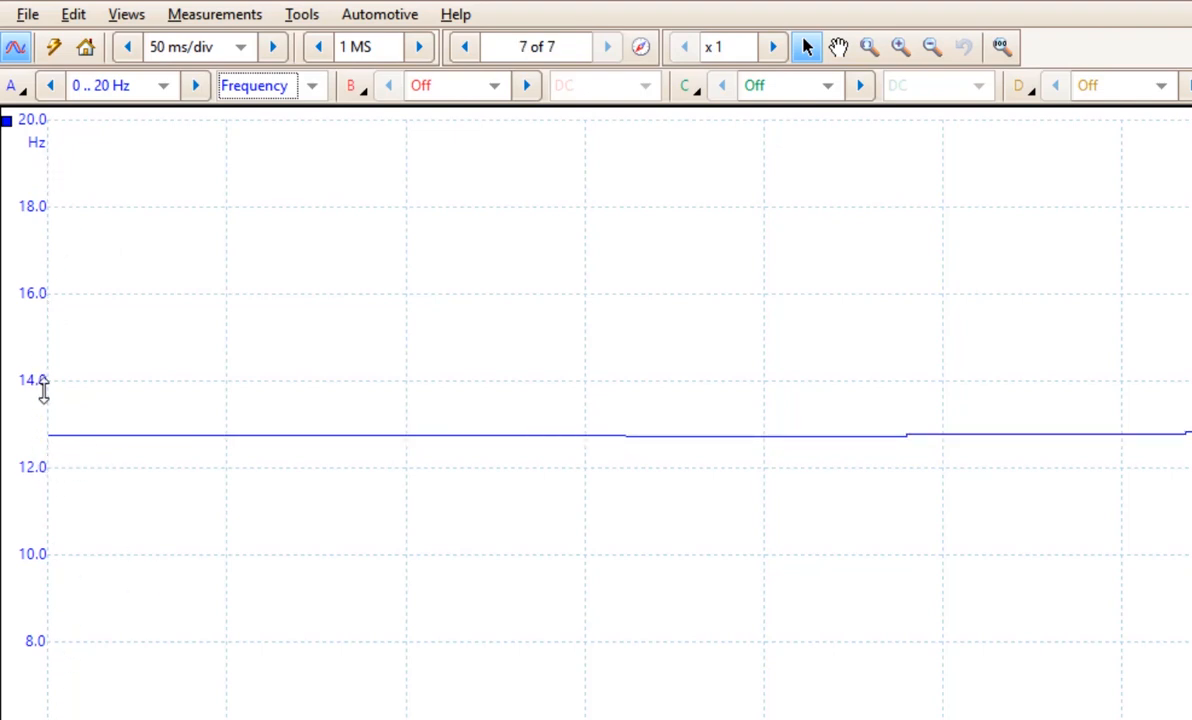
left_click(608, 48)
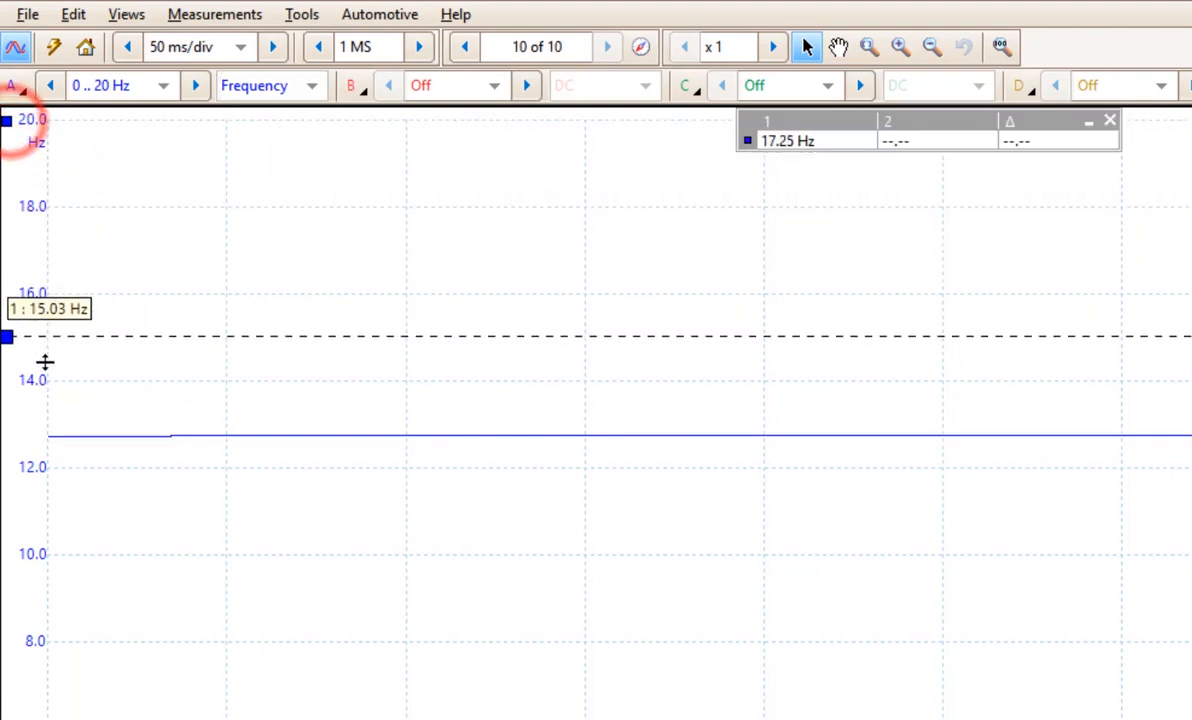
Step: Return channel A to DC mode with a fixed ±10 V range instead of Auto
left_click(608, 48)
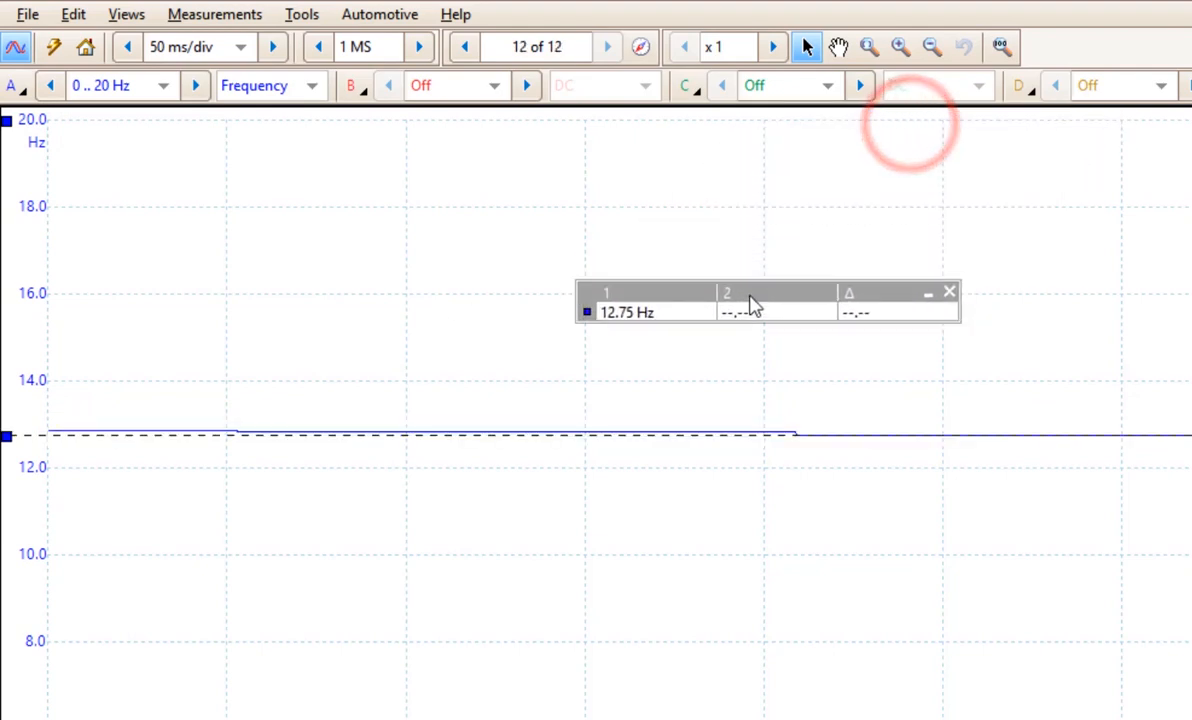
left_click(608, 48)
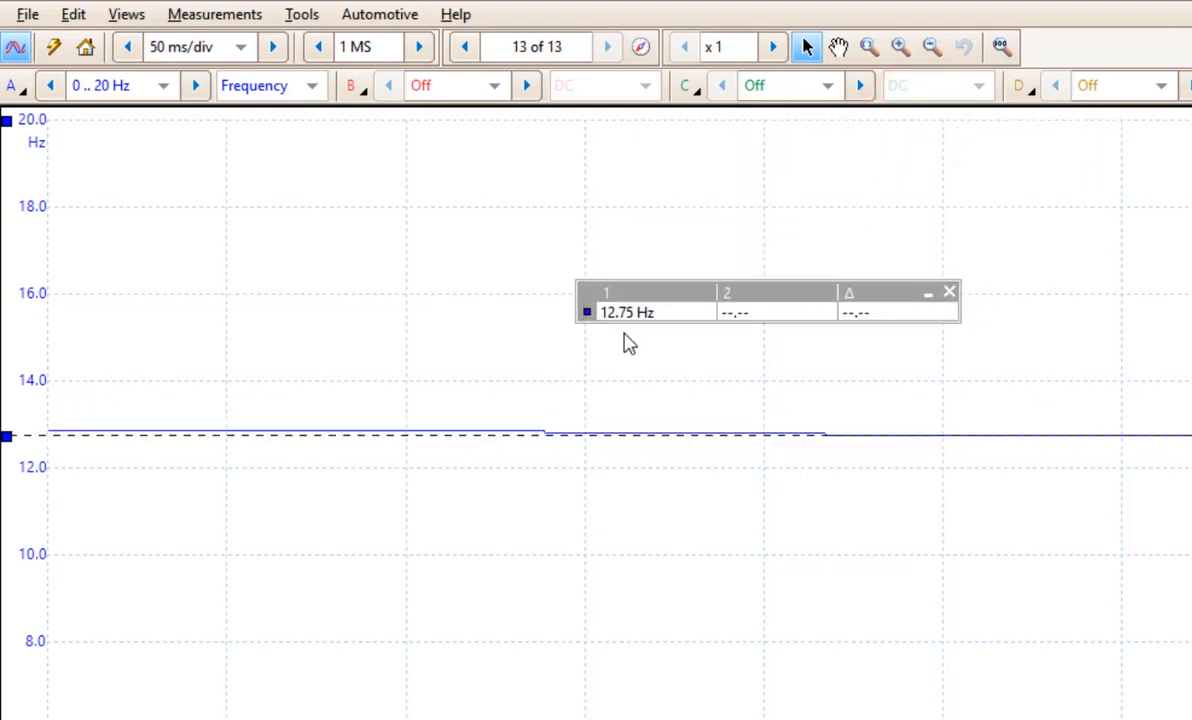
left_click(608, 48)
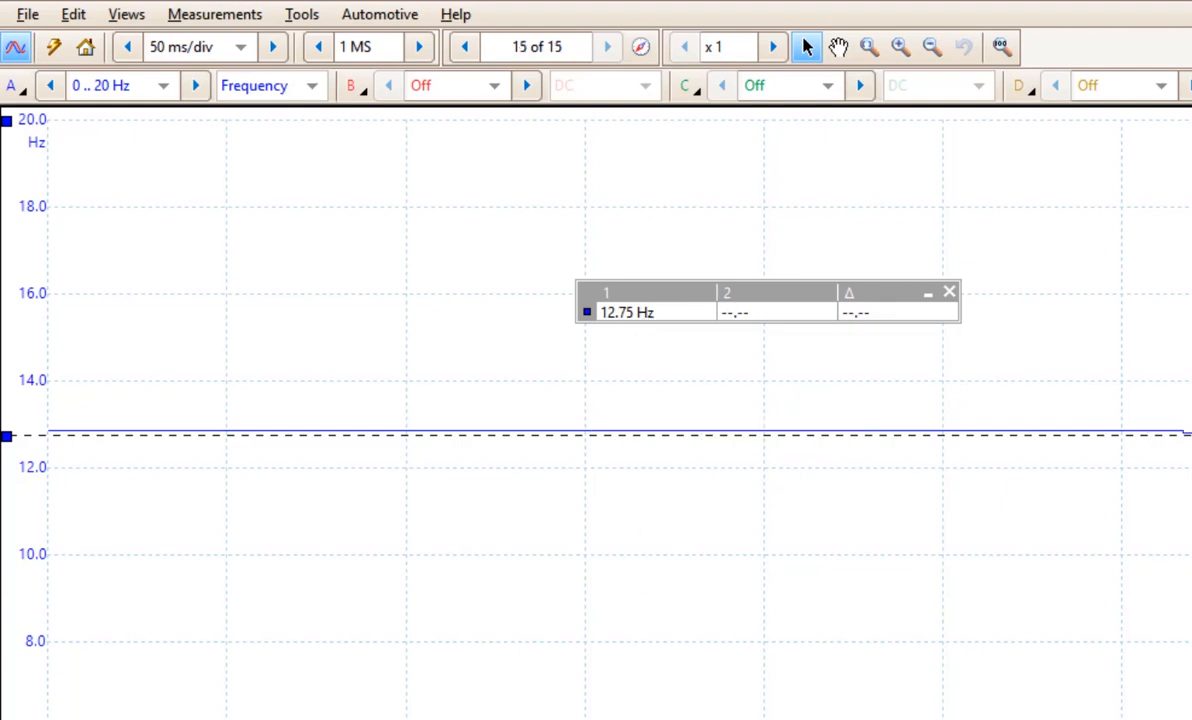
left_click(608, 48)
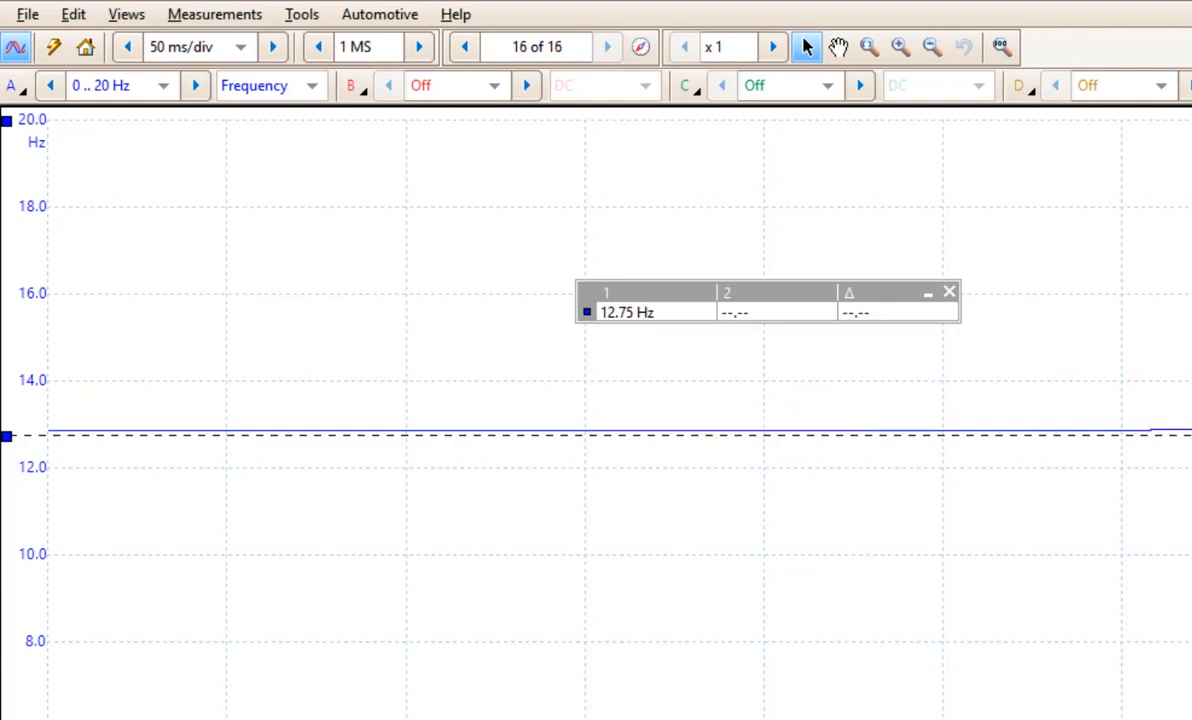
left_click(608, 48)
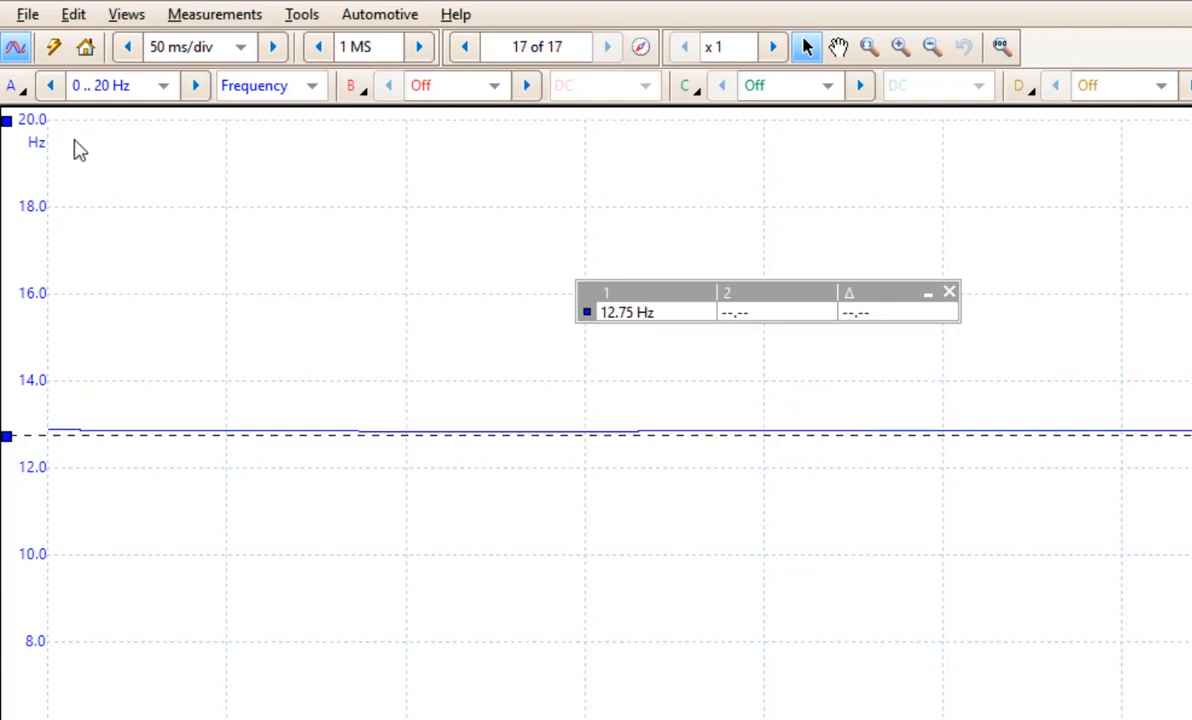
left_click(312, 84)
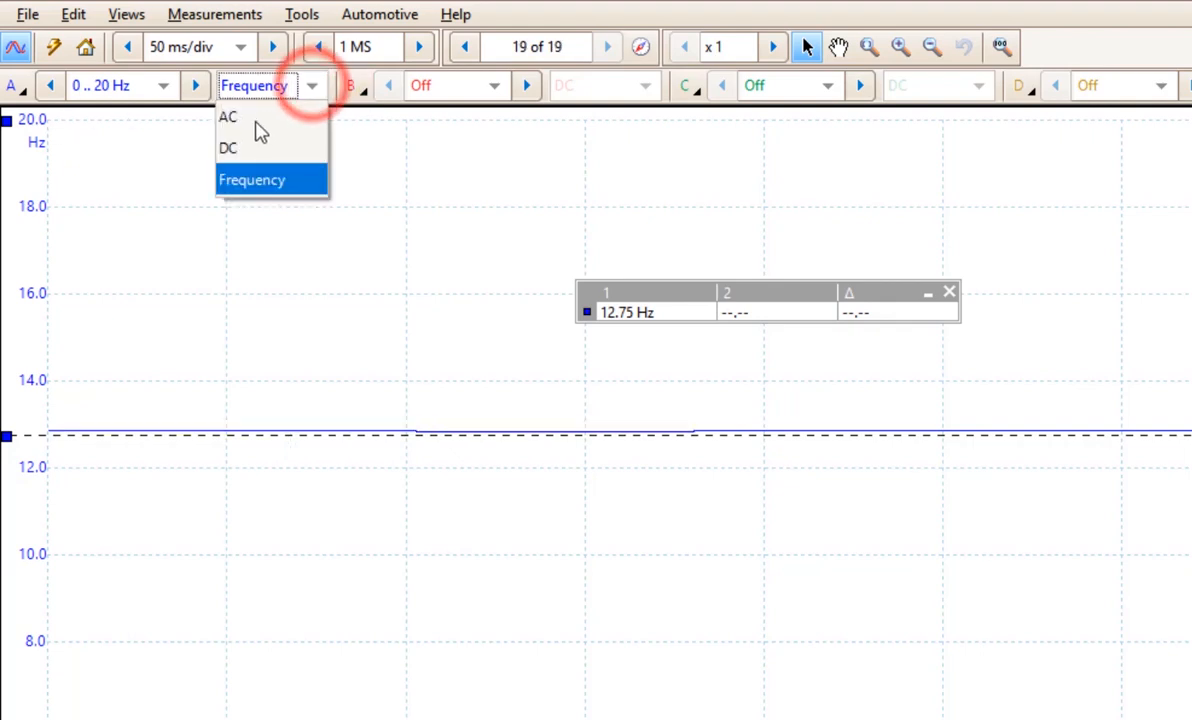
left_click(228, 148)
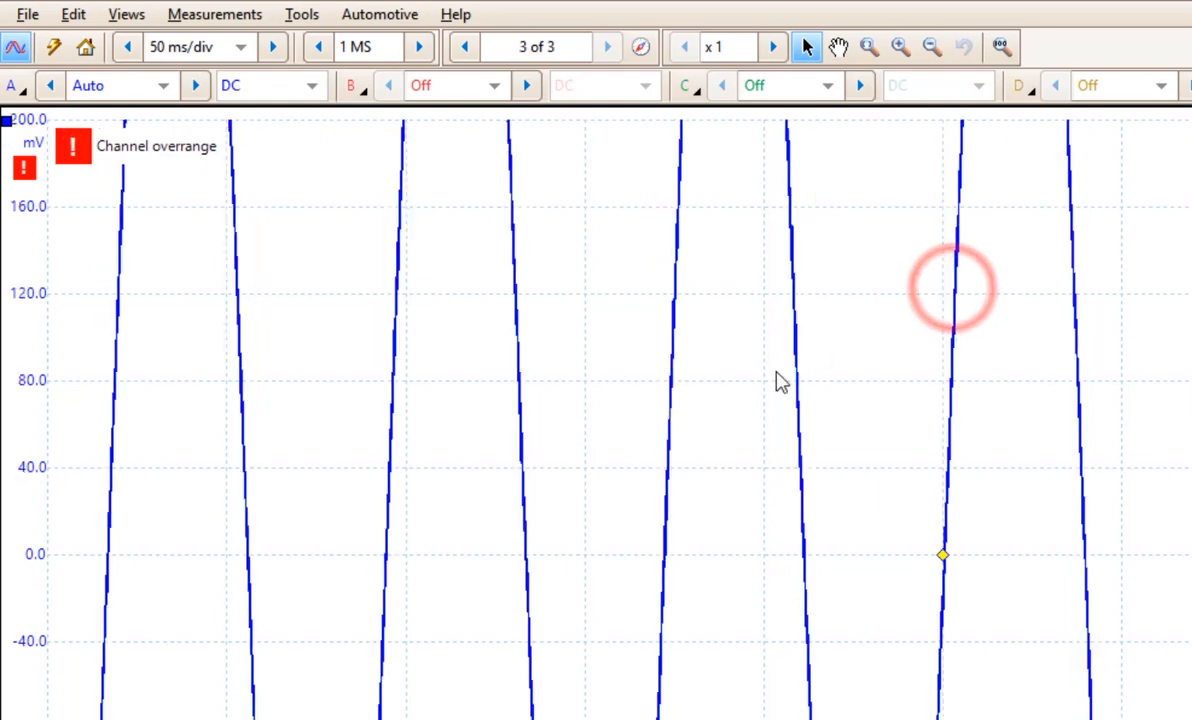
left_click(610, 40)
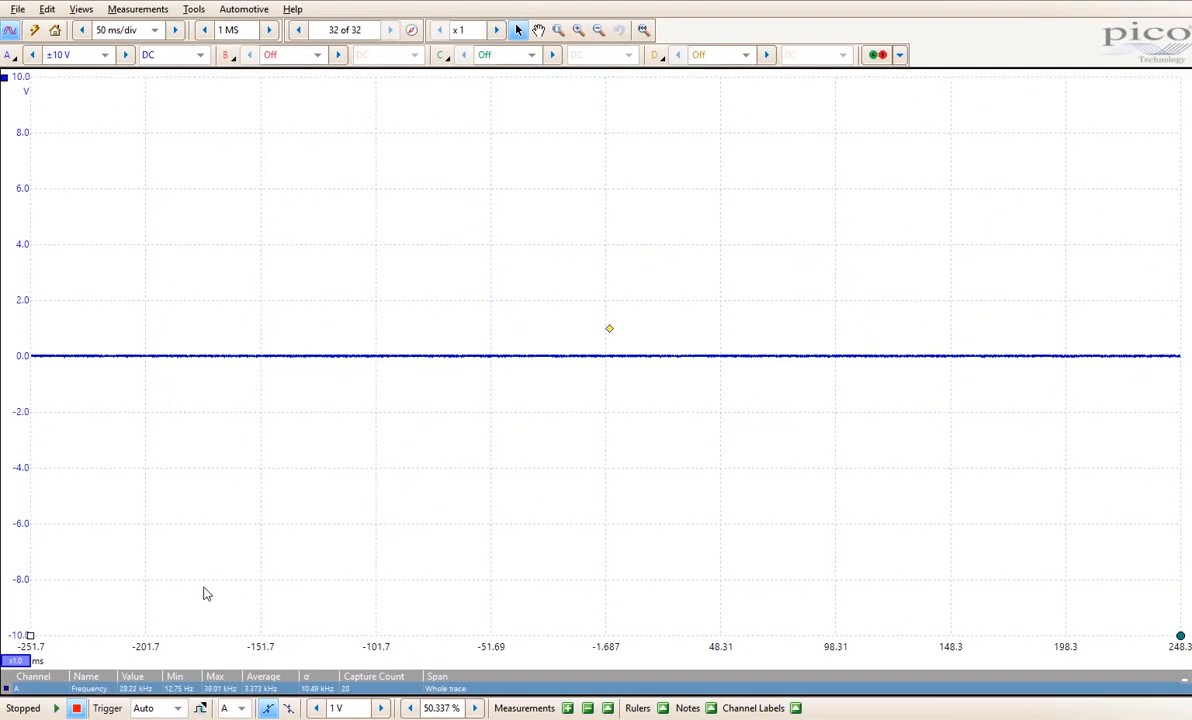
Step: Start capturing so the square pulses appear on channel A
left_click(56, 708)
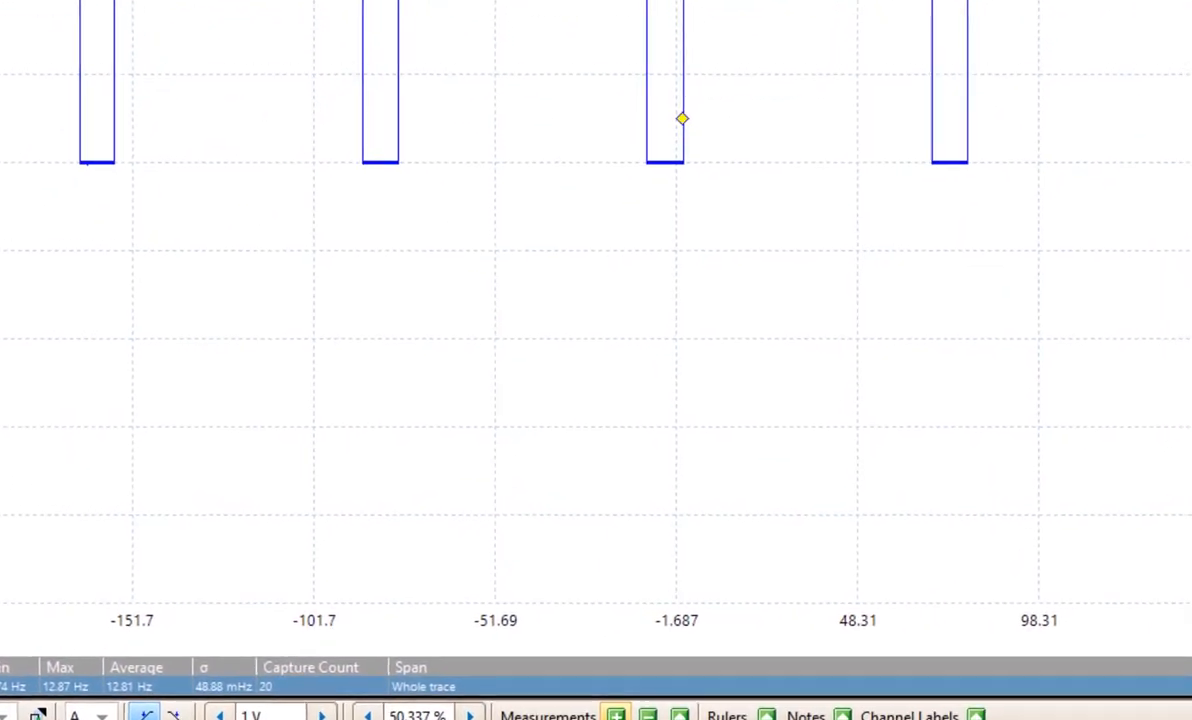
Step: Add a whole-trace Duty Cycle measurement on channel A, reading about 87%
left_click(548, 712)
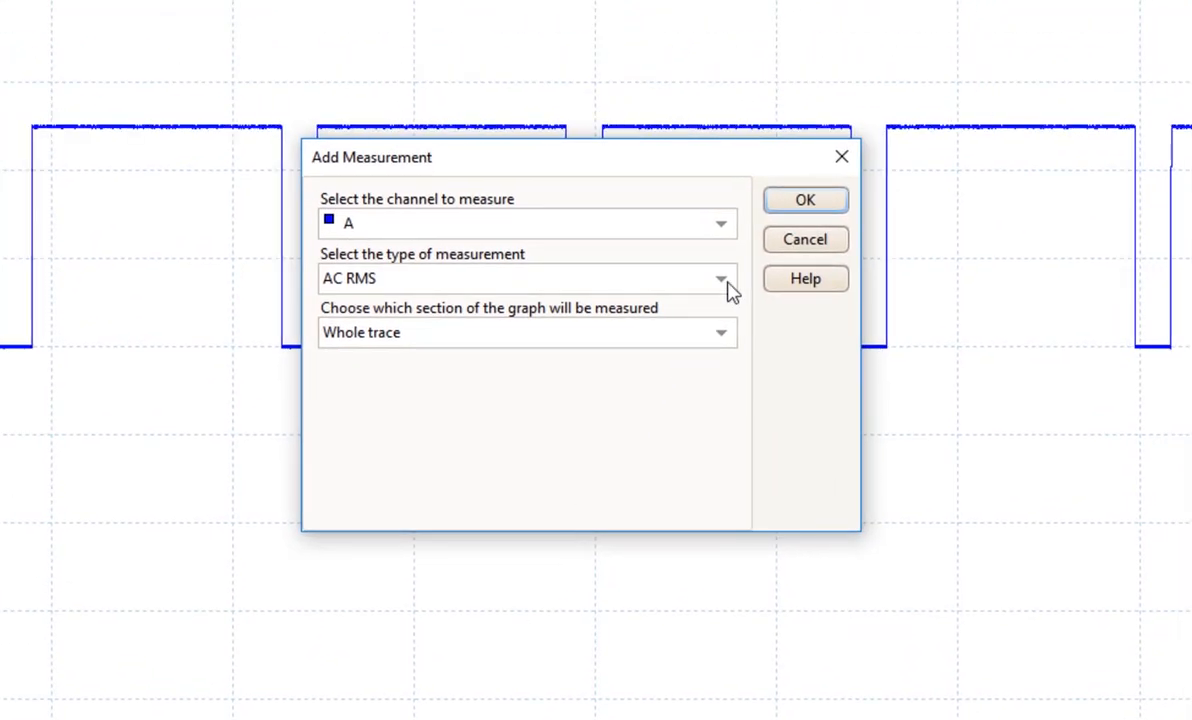
left_click(720, 278)
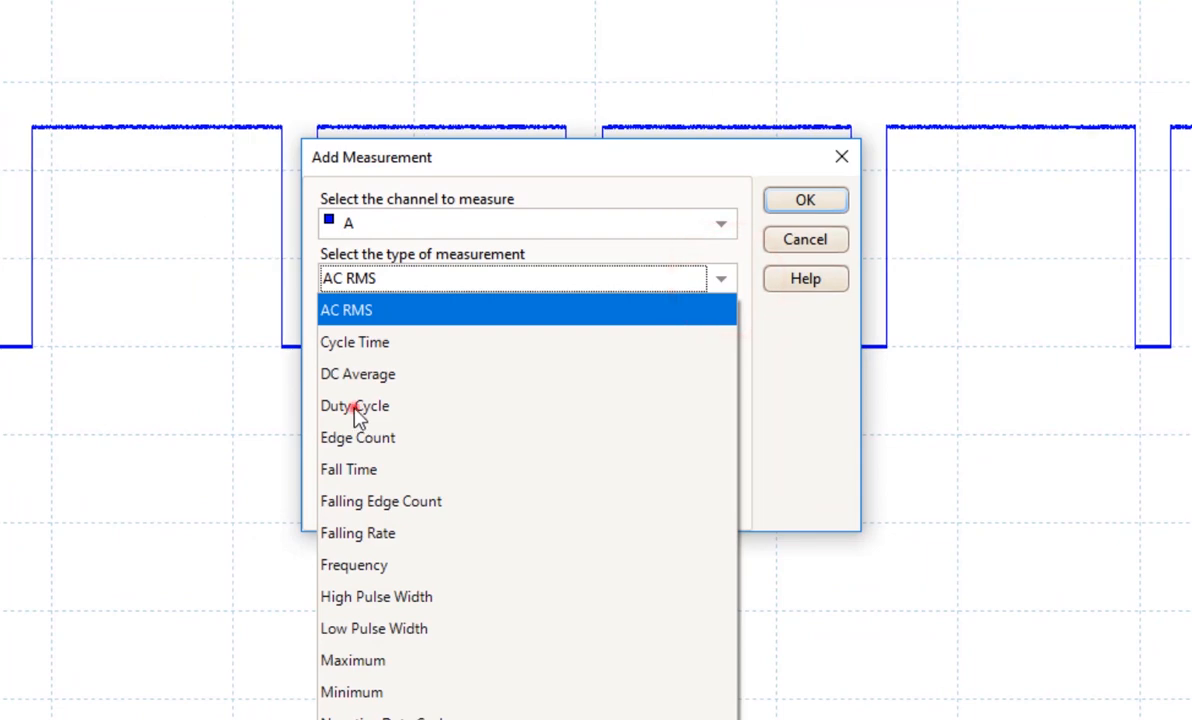
left_click(354, 404)
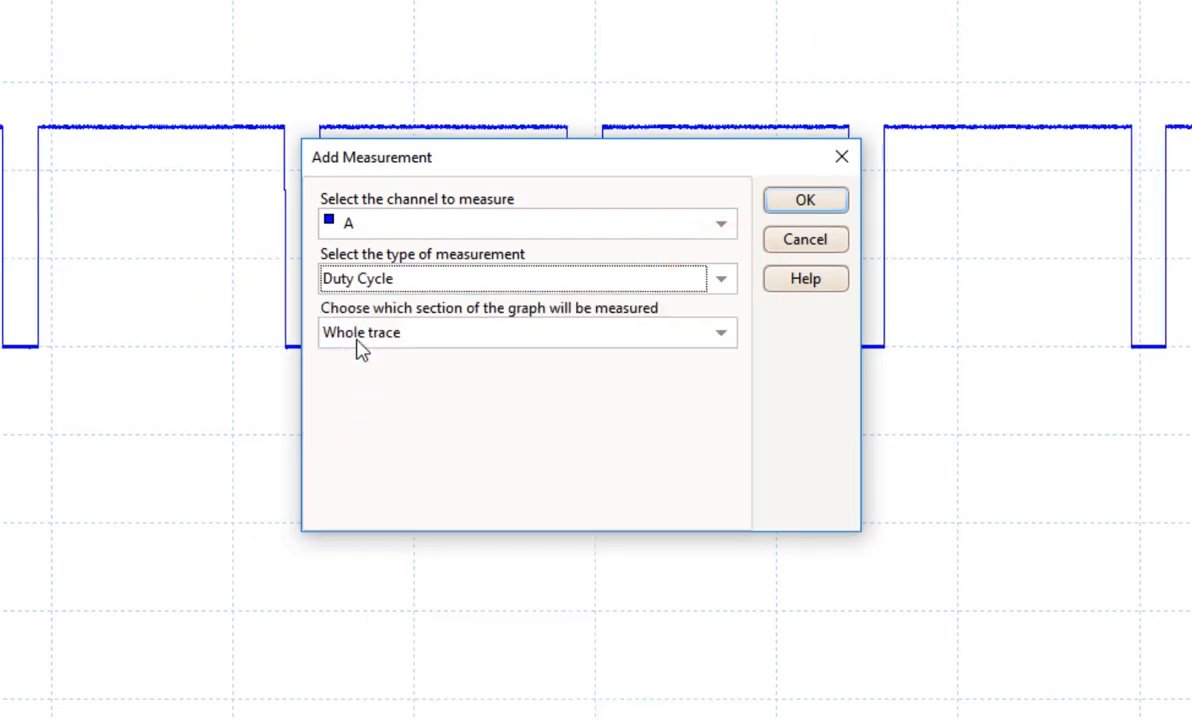
left_click(804, 200)
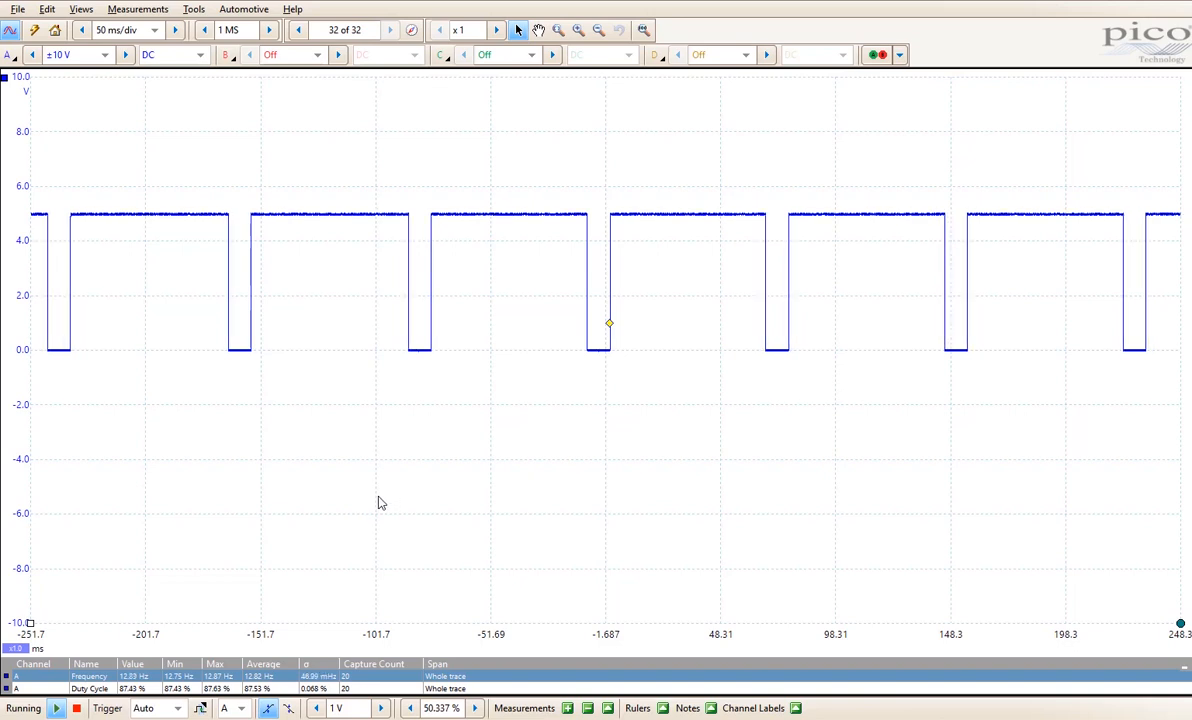
mouse_move(540, 446)
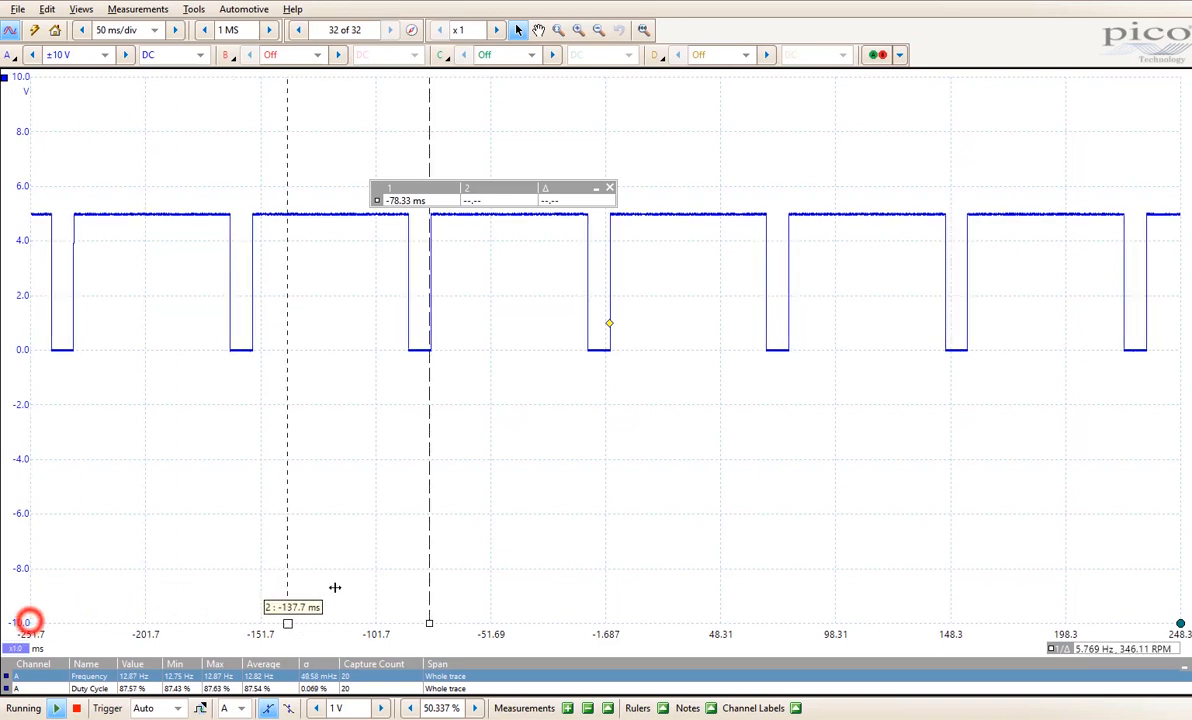
Step: Place the second time ruler one cycle after the first, about 78 ms apart
left_click_drag(288, 624, 604, 624)
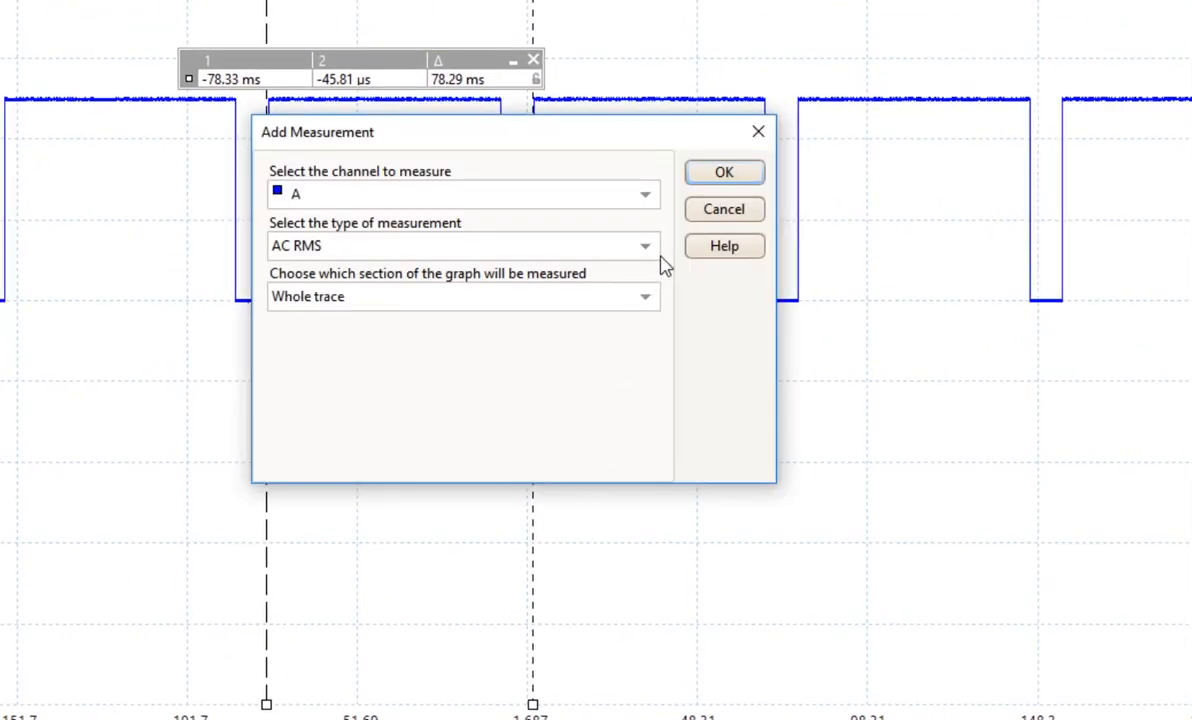
Step: Add a channel A Duty Cycle measurement covering only the span between the rulers
left_click(644, 244)
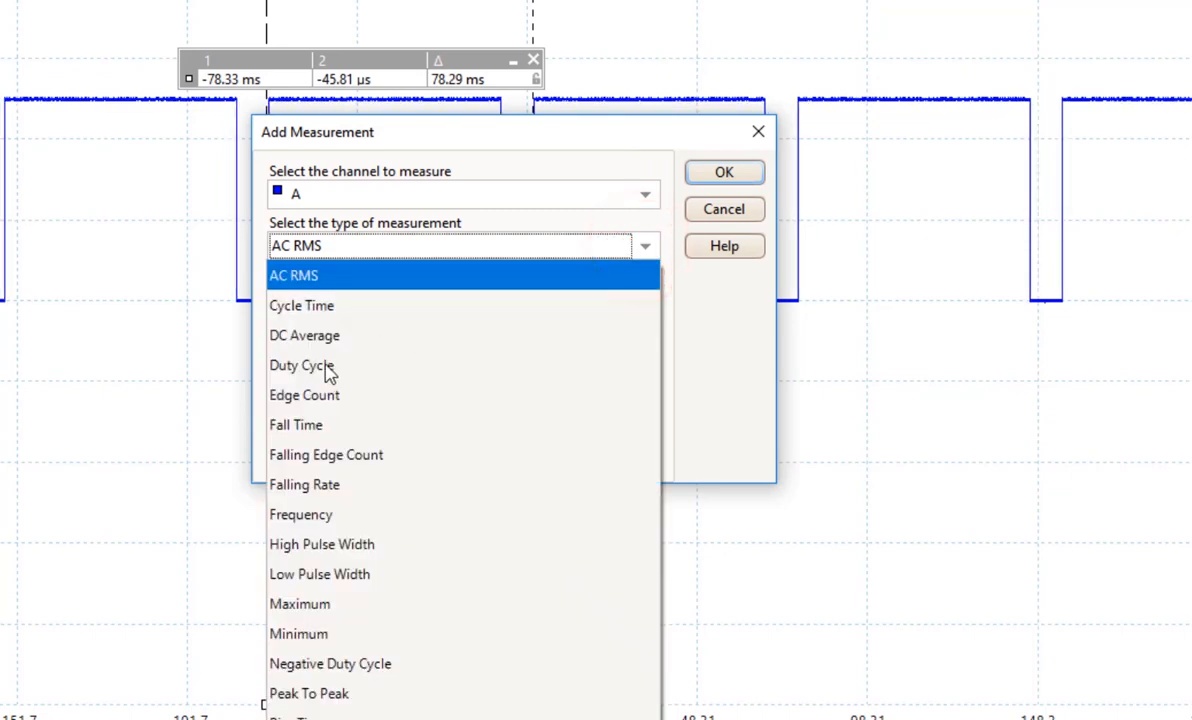
left_click(304, 364)
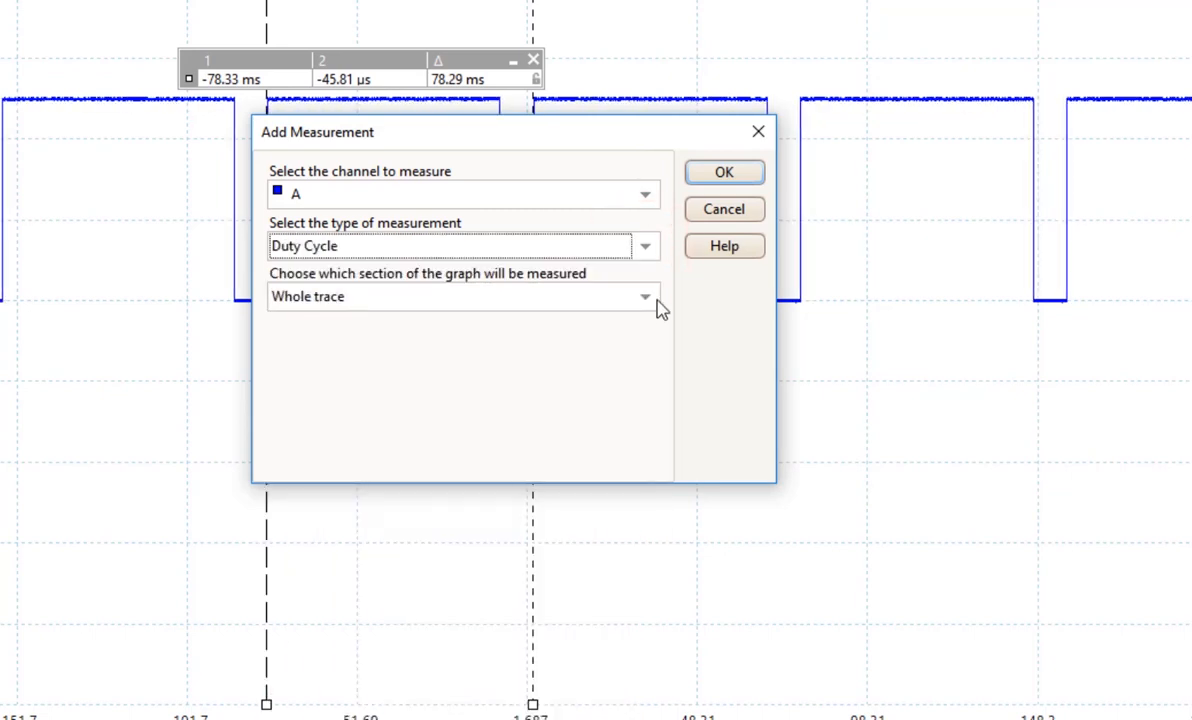
left_click(644, 296)
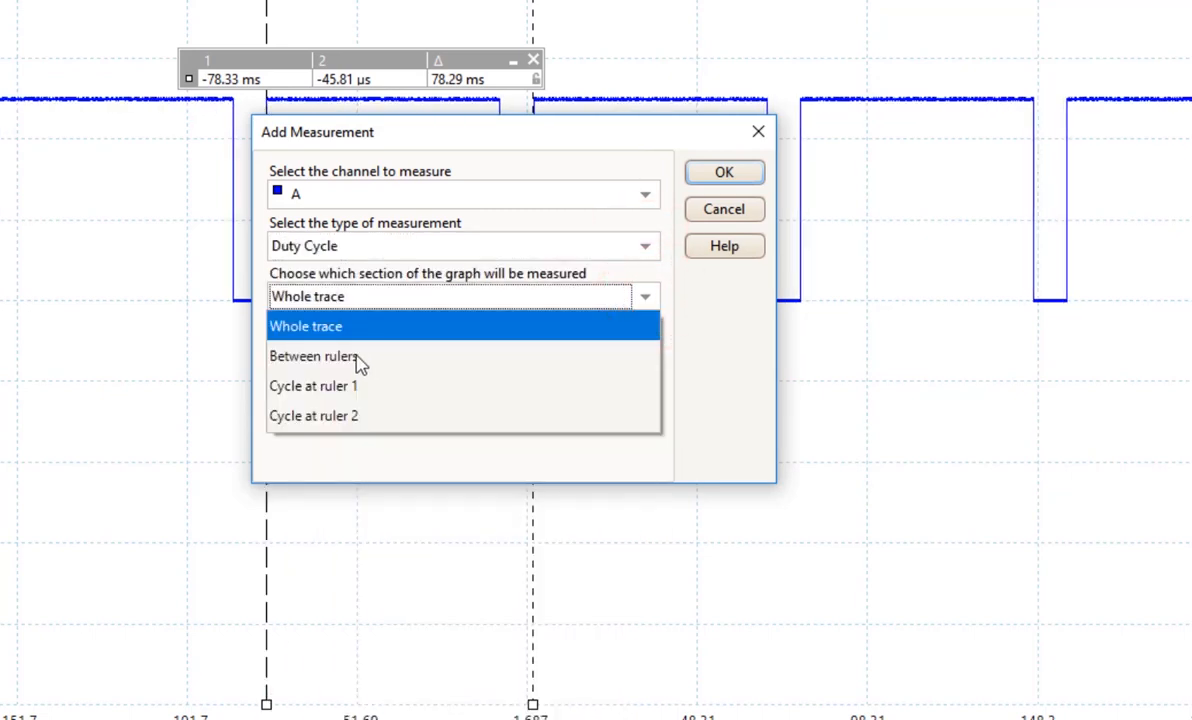
left_click(312, 356)
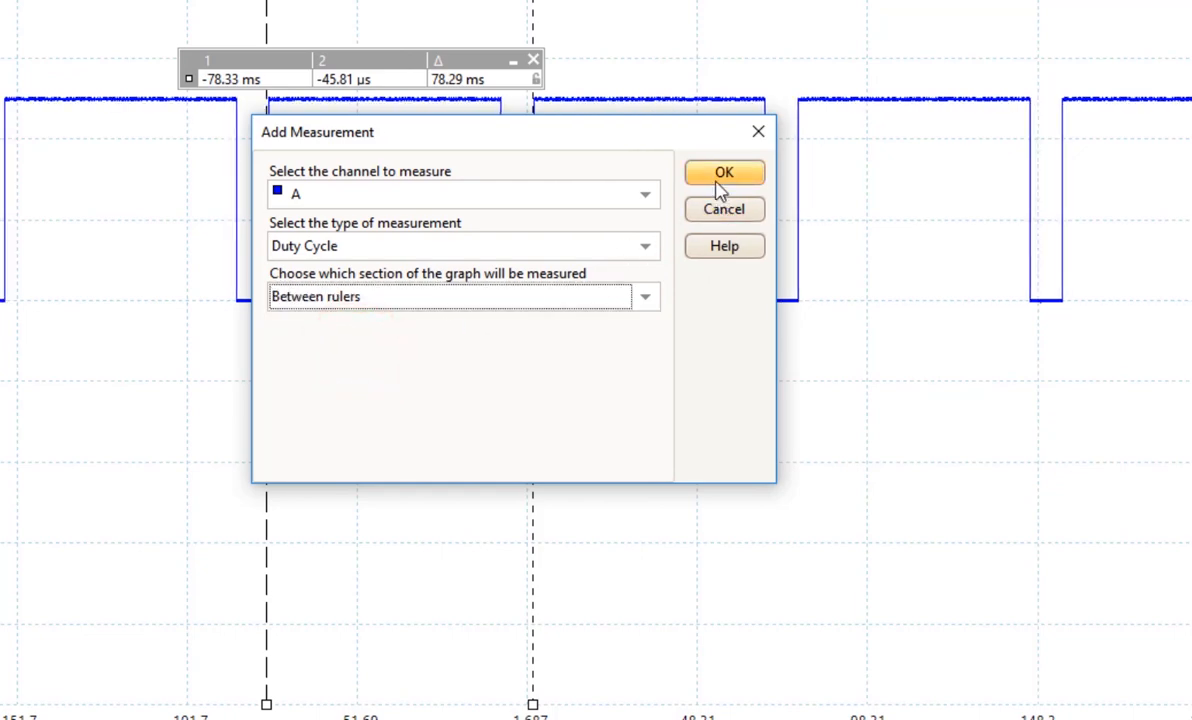
left_click(724, 172)
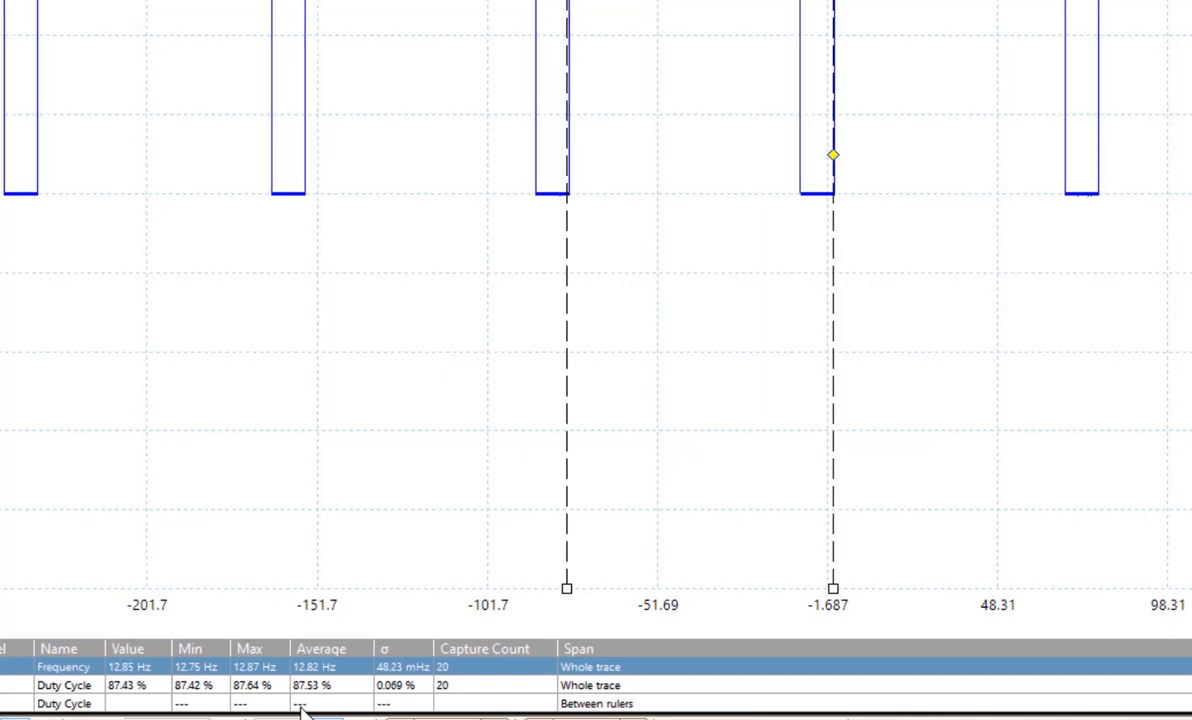
mouse_move(816, 582)
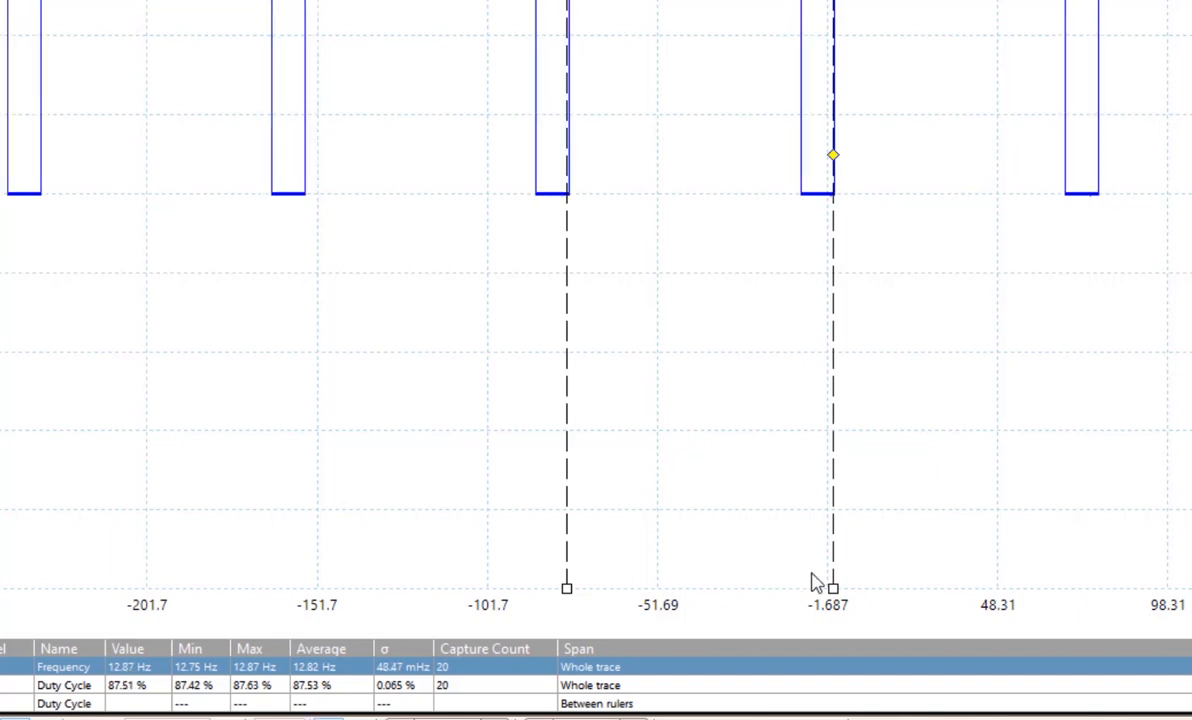
Step: Move ruler 2 right to about 78 ms so both duty cycle readings show near 17%
left_click_drag(832, 588, 990, 588)
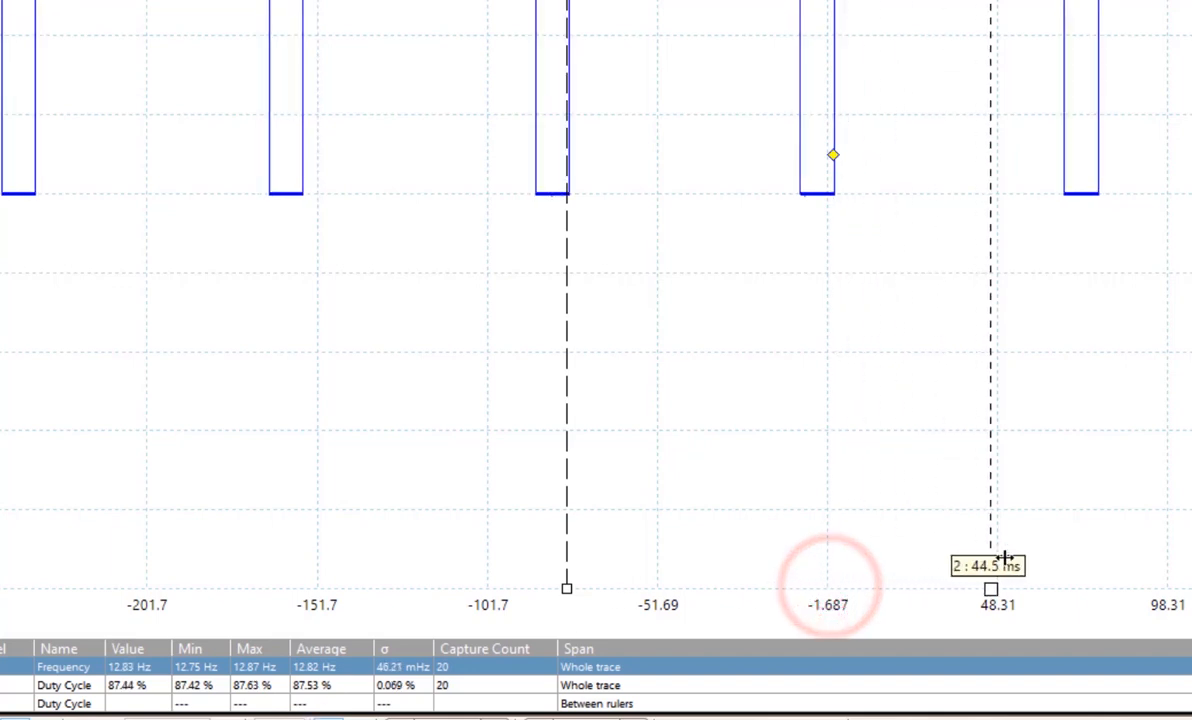
left_click_drag(990, 560, 1100, 540)
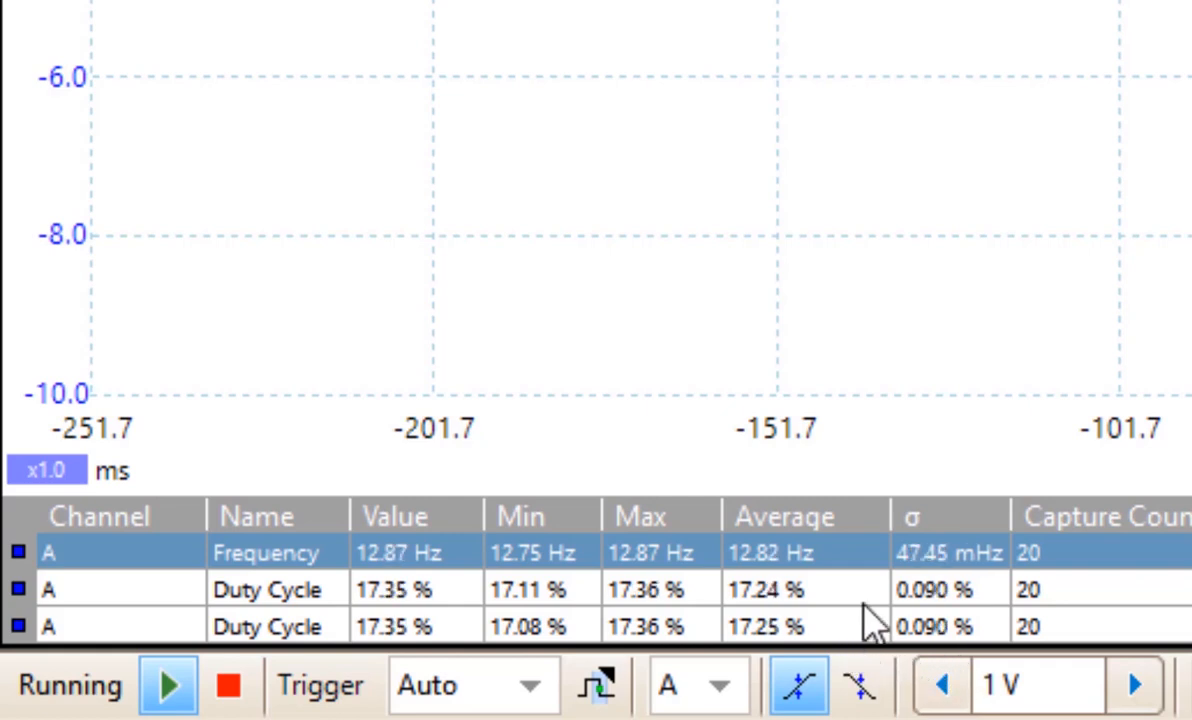
mouse_move(824, 624)
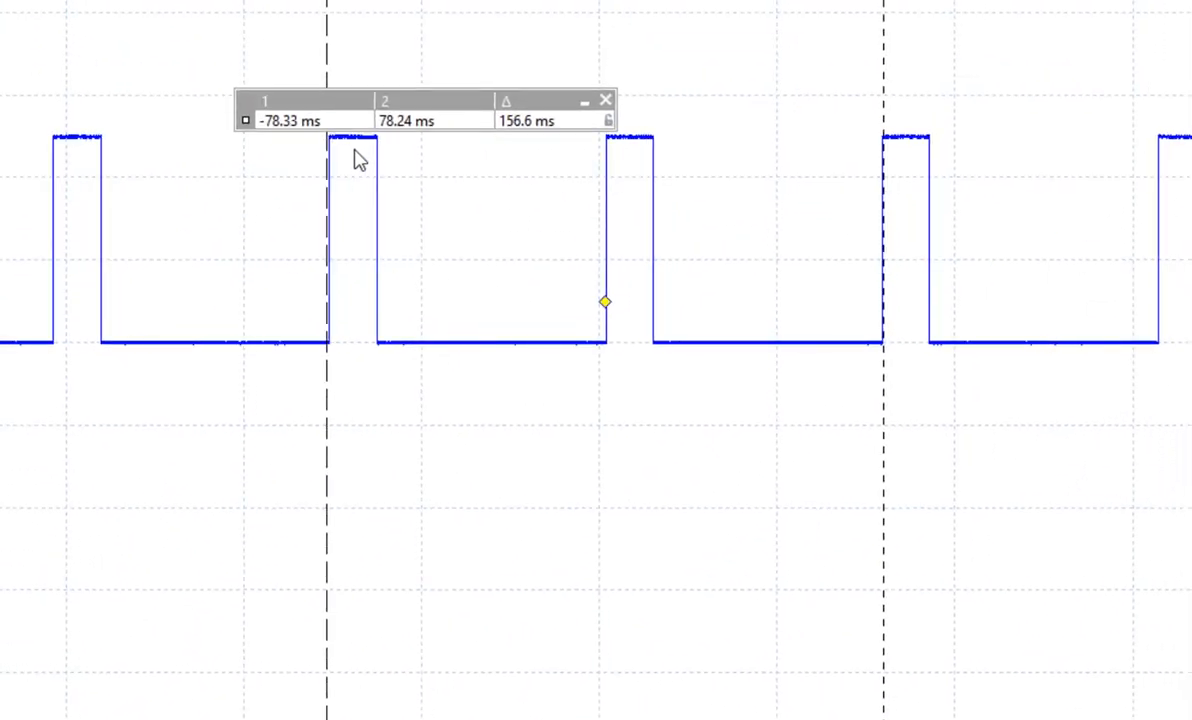
mouse_move(364, 218)
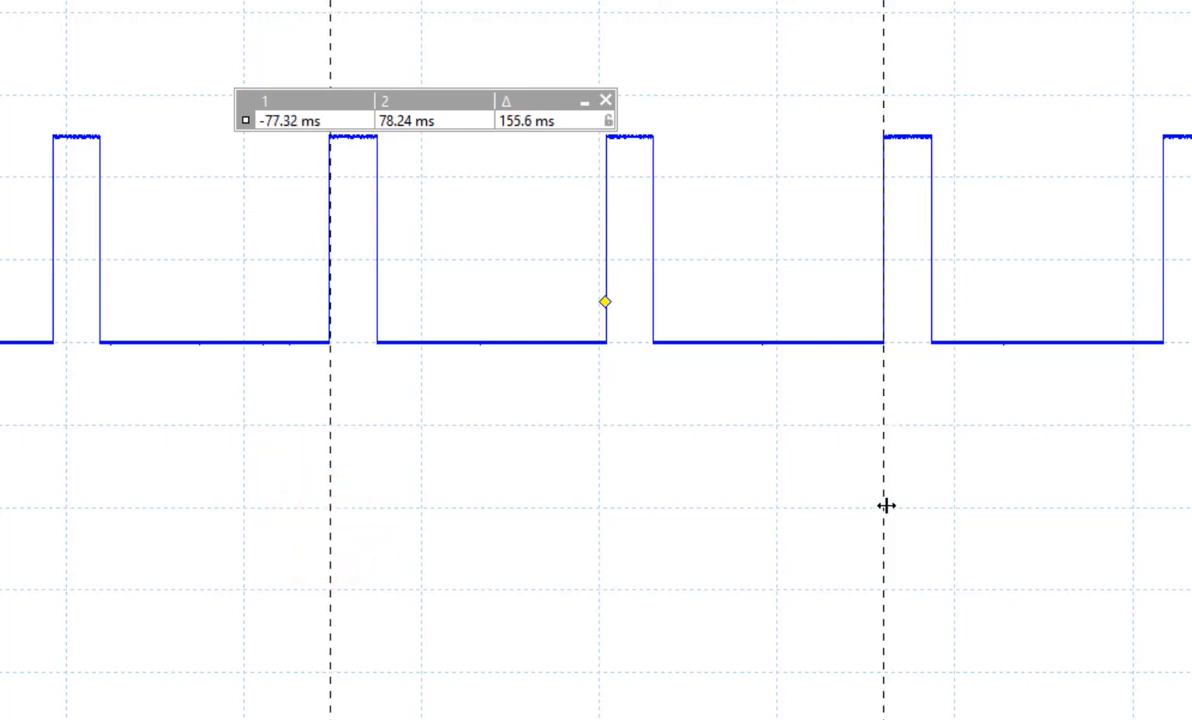
Step: Drag ruler 2 onto the pulse's falling edge, giving a 13.5 ms on-time span
left_click_drag(886, 504, 380, 552)
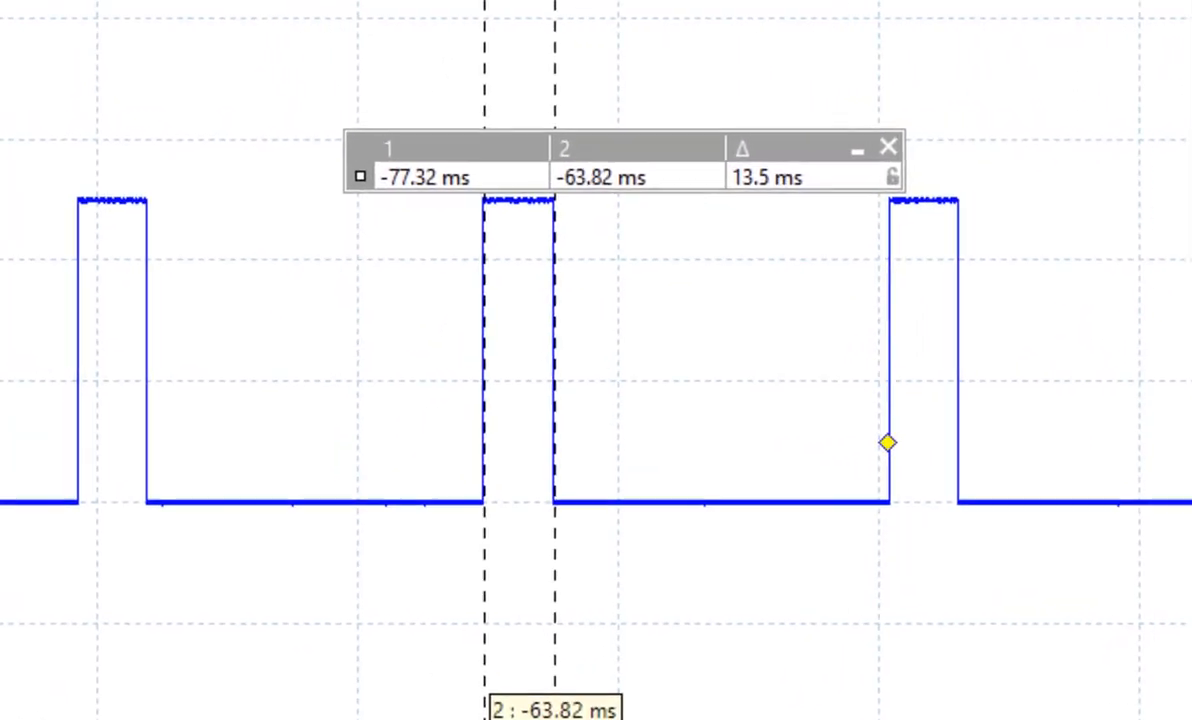
mouse_move(764, 288)
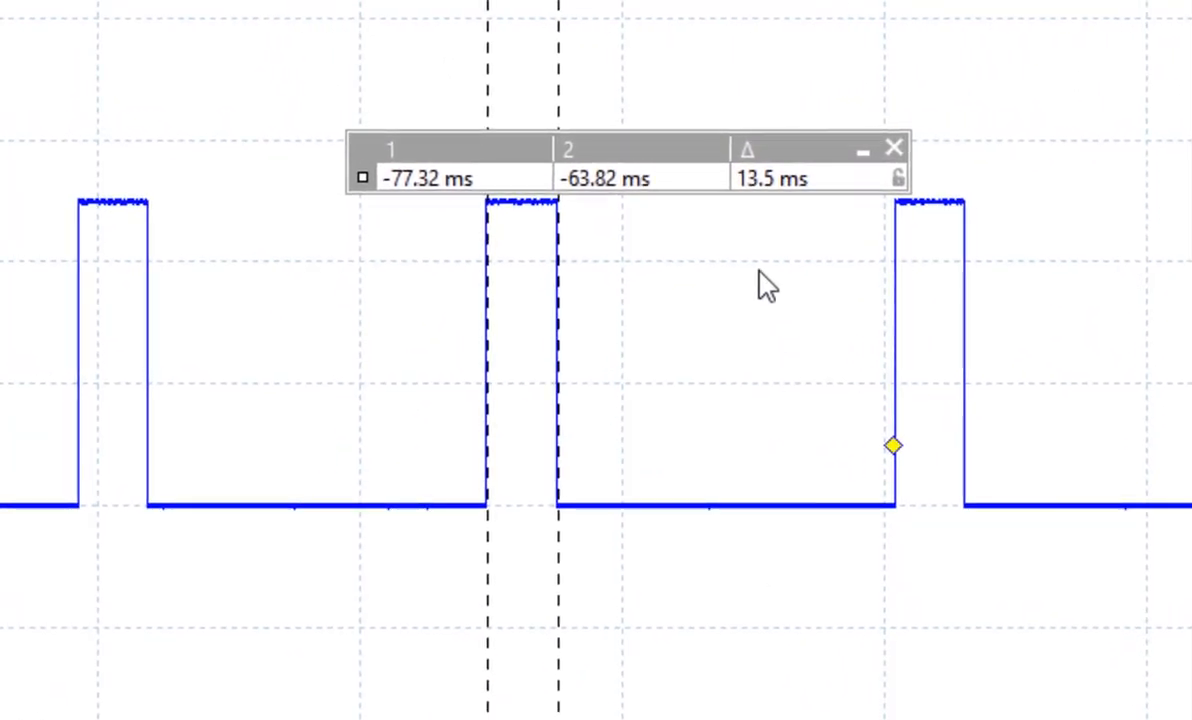
mouse_move(764, 222)
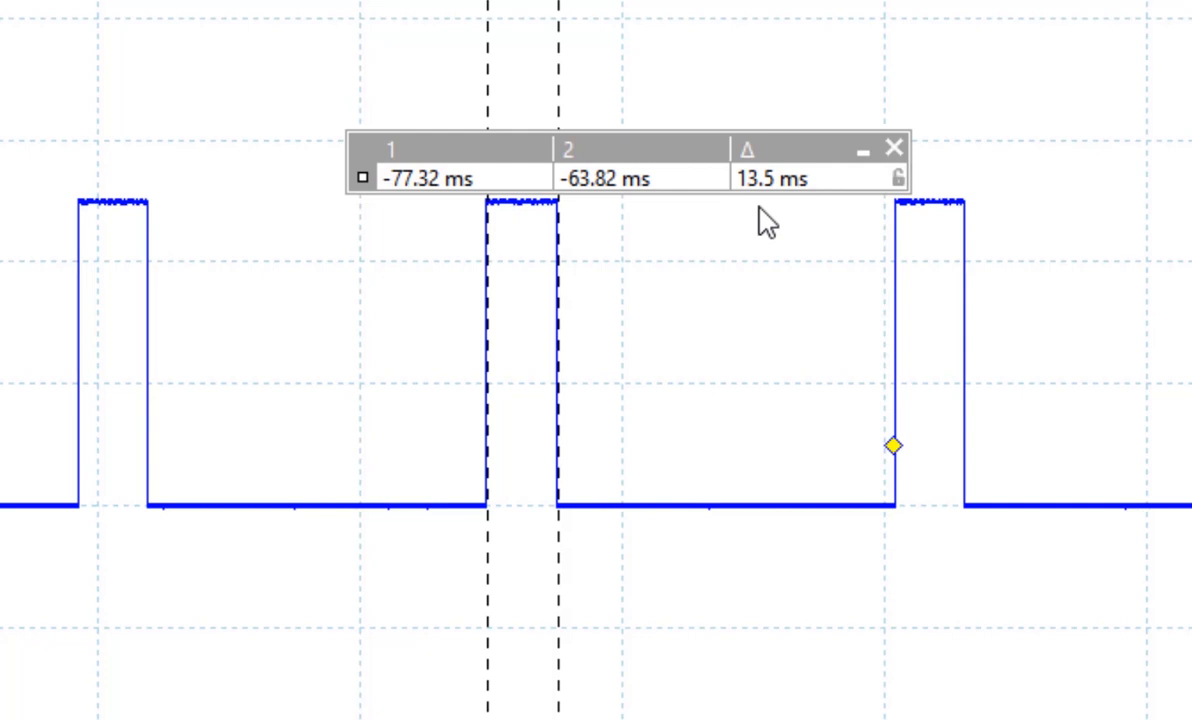
mouse_move(760, 220)
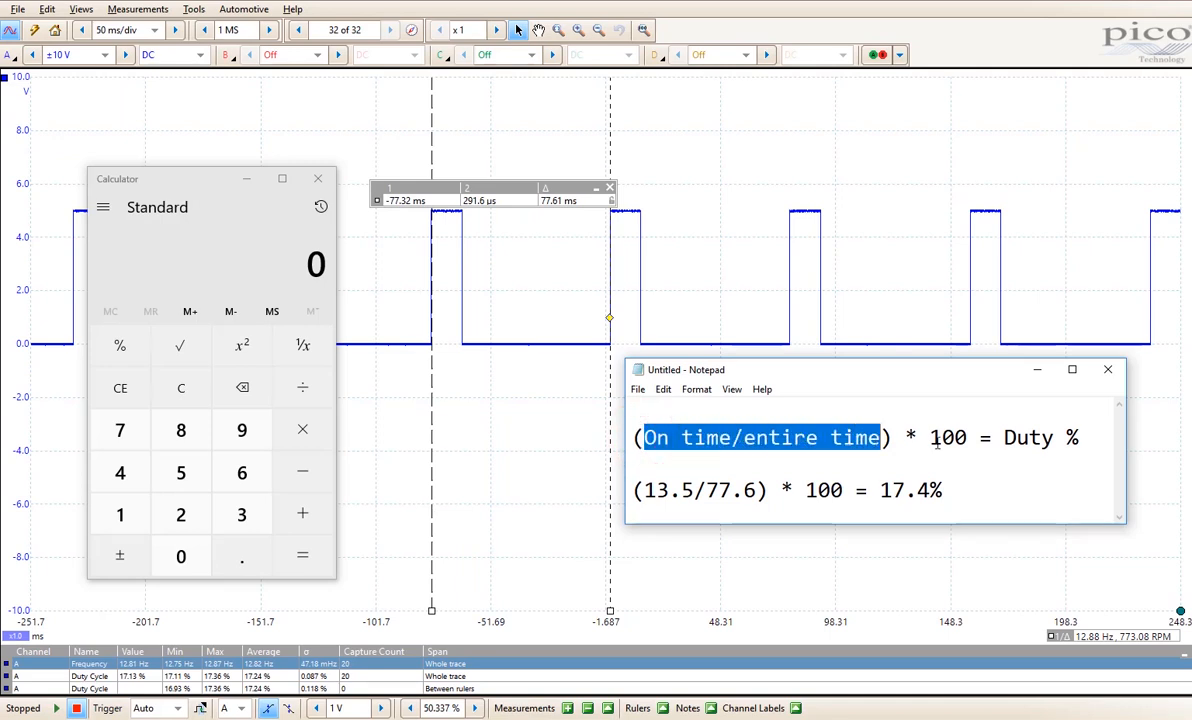
Step: Compute 13.5 ÷ 77.6 × 100 in Calculator, giving about 17.4% duty cycle
double_click(946, 436)
type("13.5")
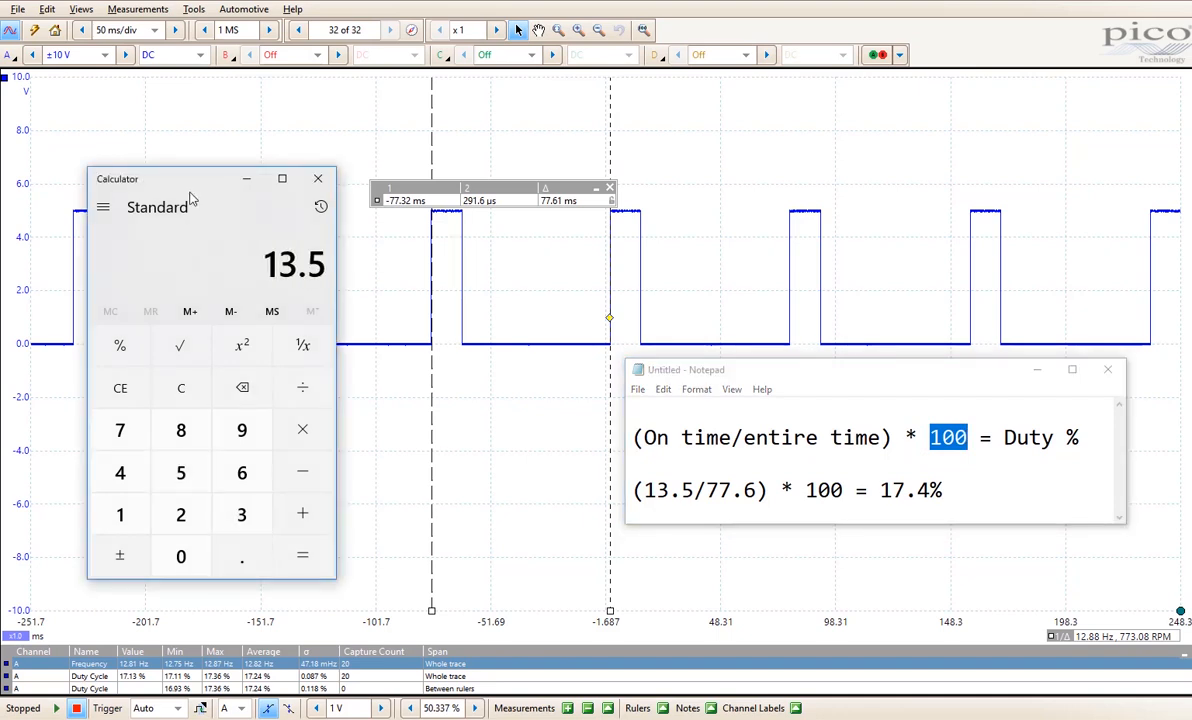
left_click(120, 430)
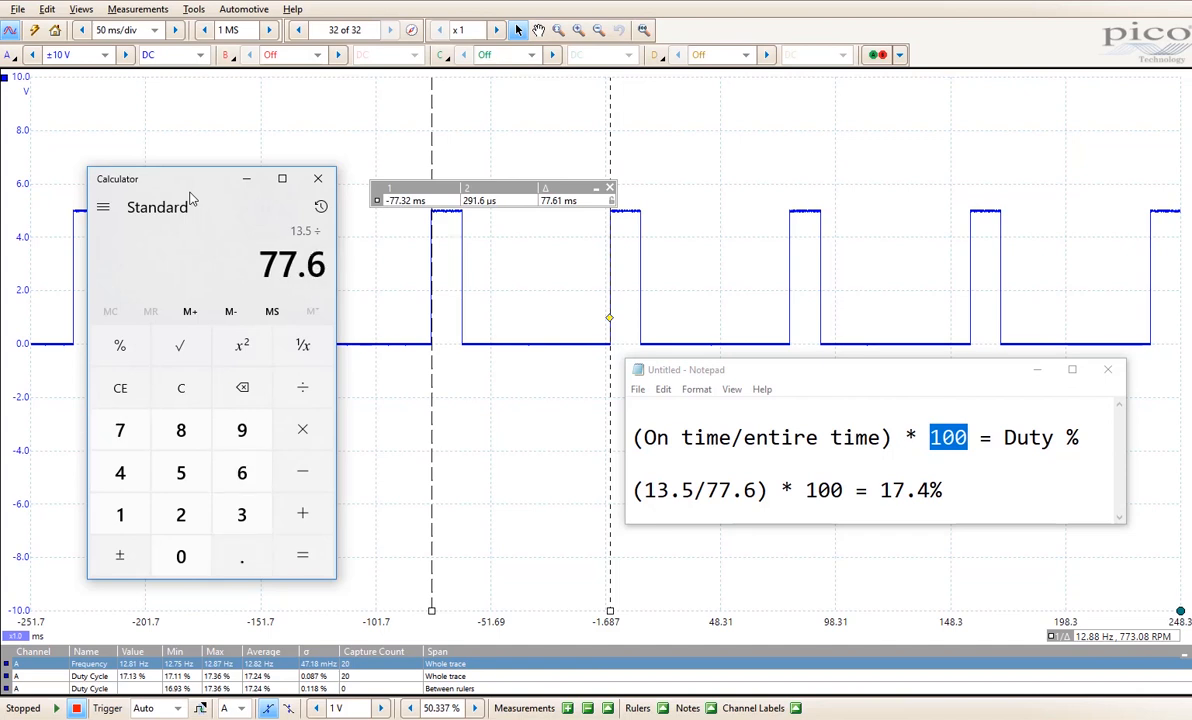
left_click(302, 428)
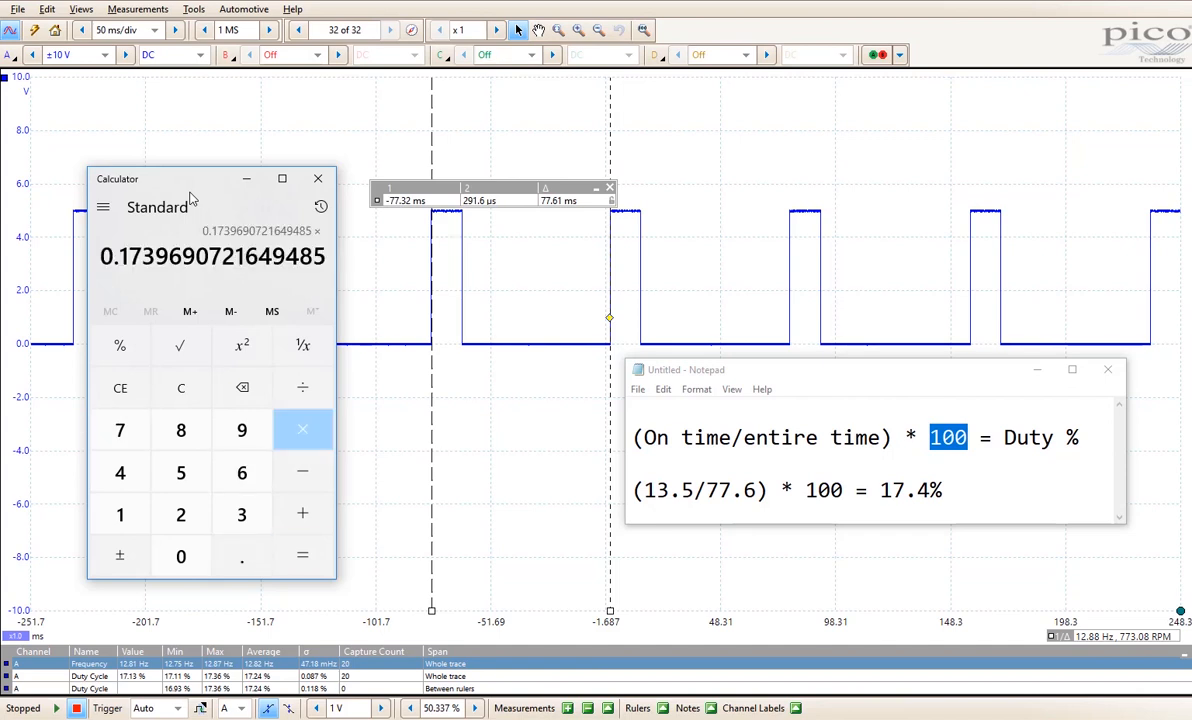
left_click(302, 428)
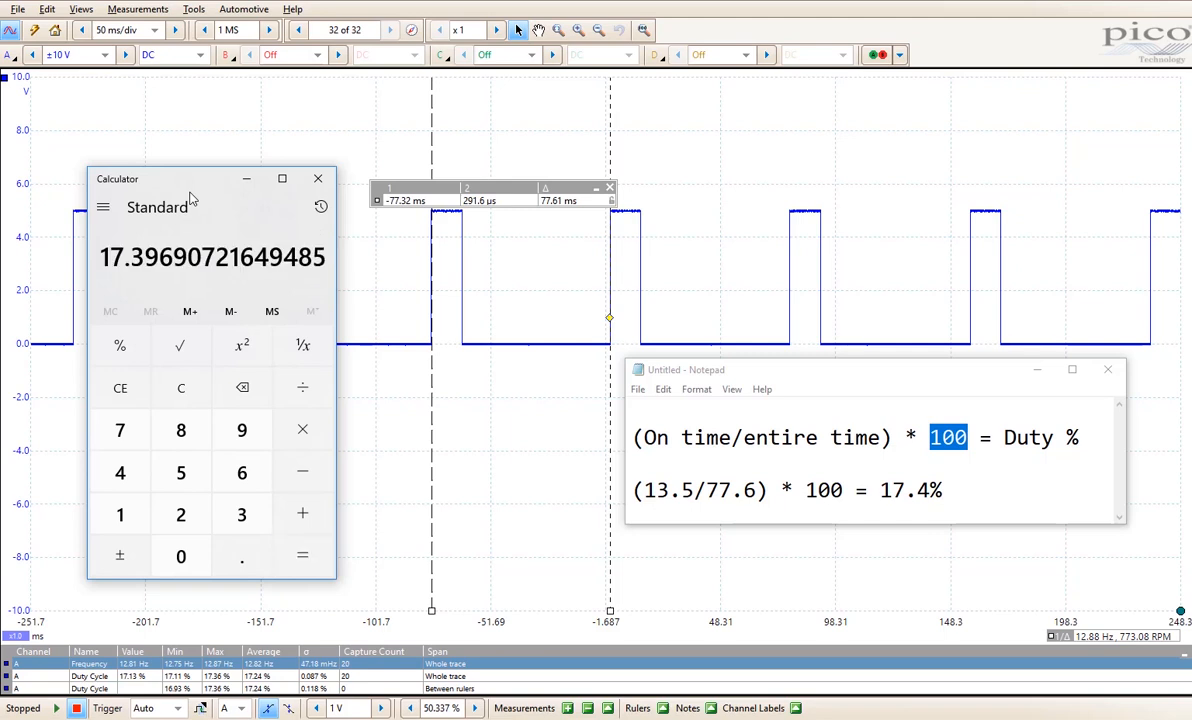